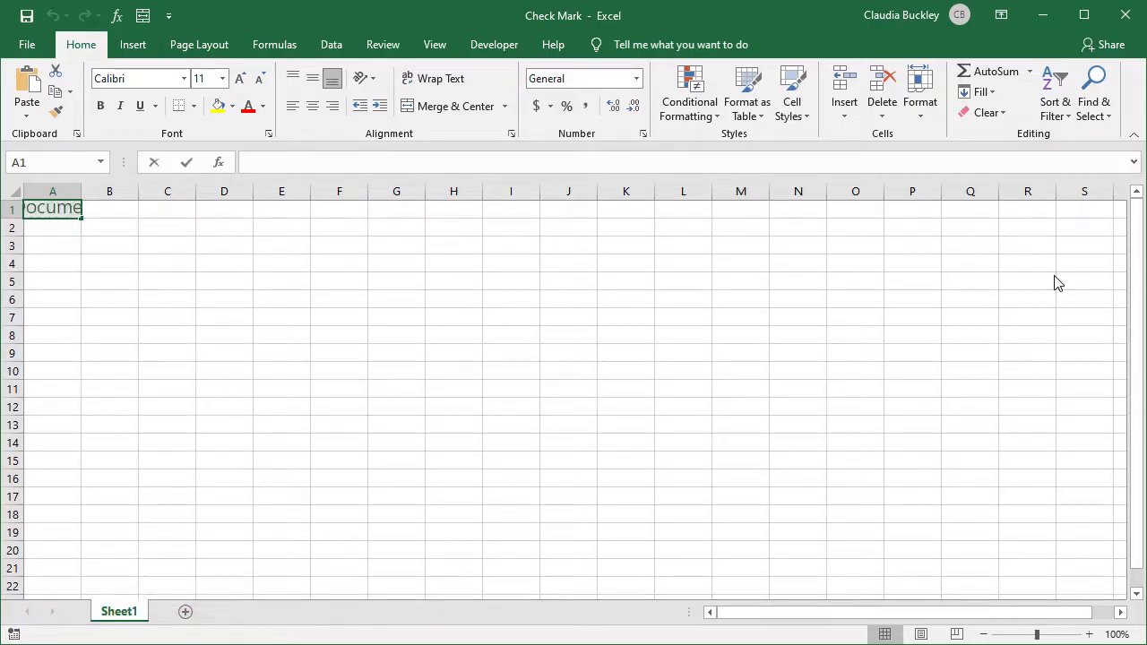
Step: Enter P in A1 and set its font to Wingdings to show a check mark
text(P)
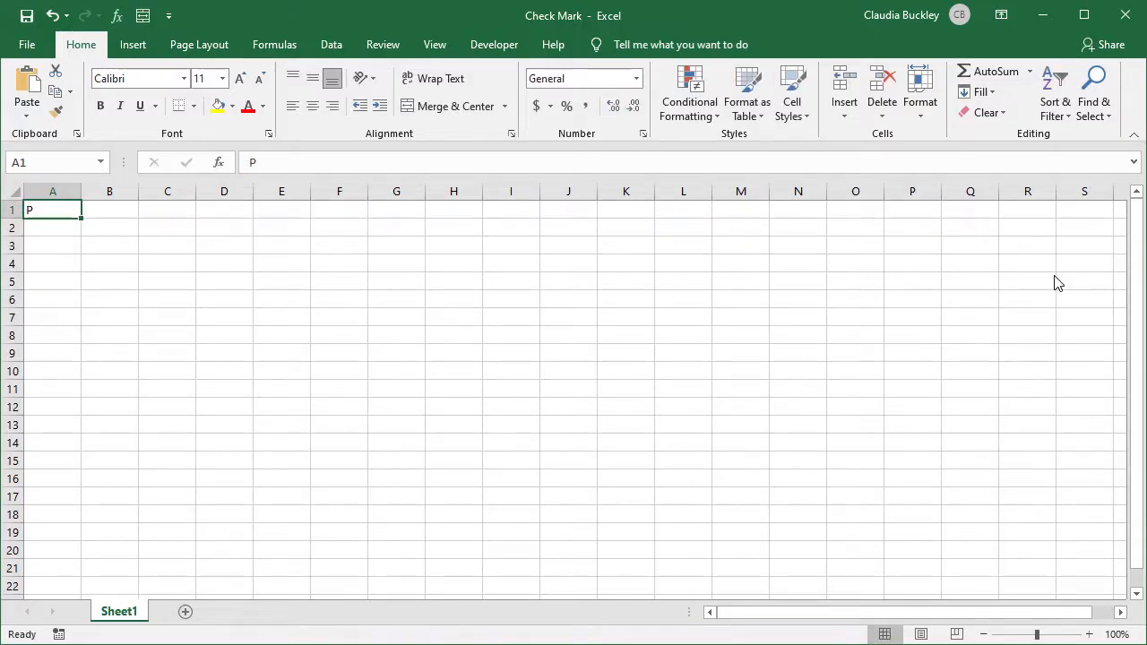
click(135, 79)
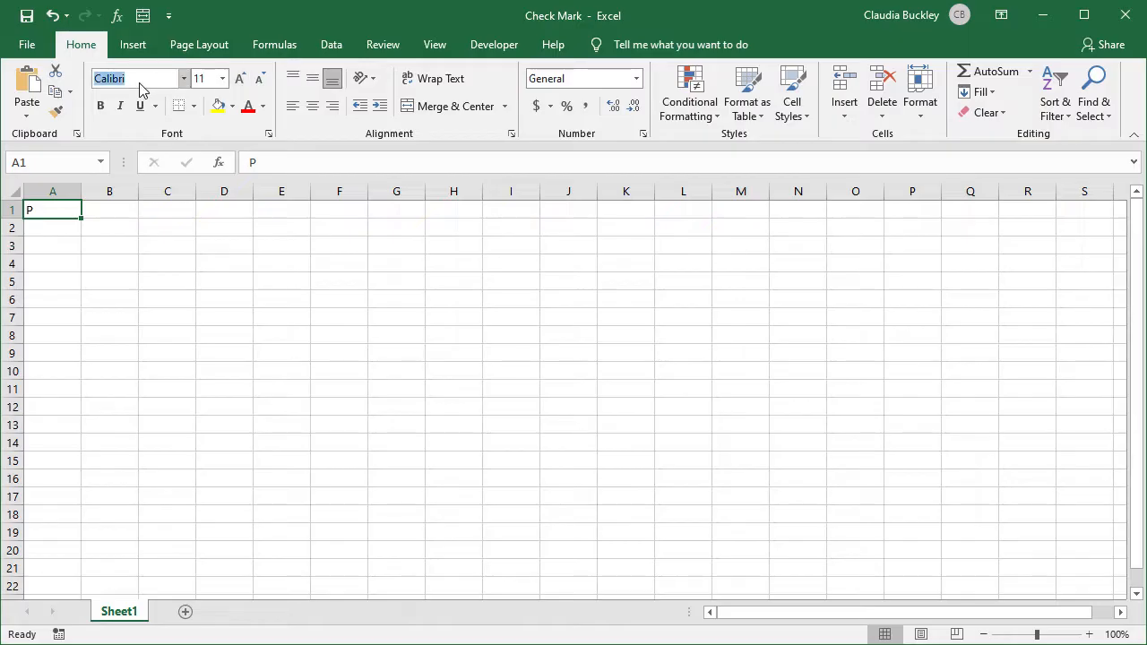
text(Wingdings)
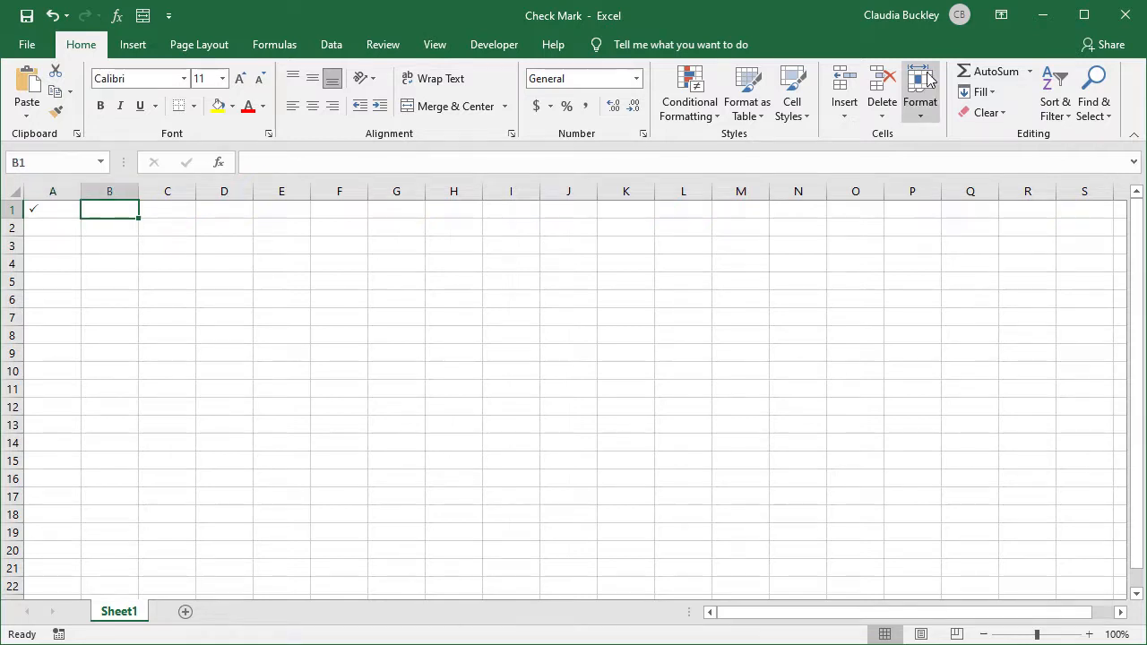
Step: Enter O in B1 and set its font to Wingdings 2 to show an X mark
text(O)
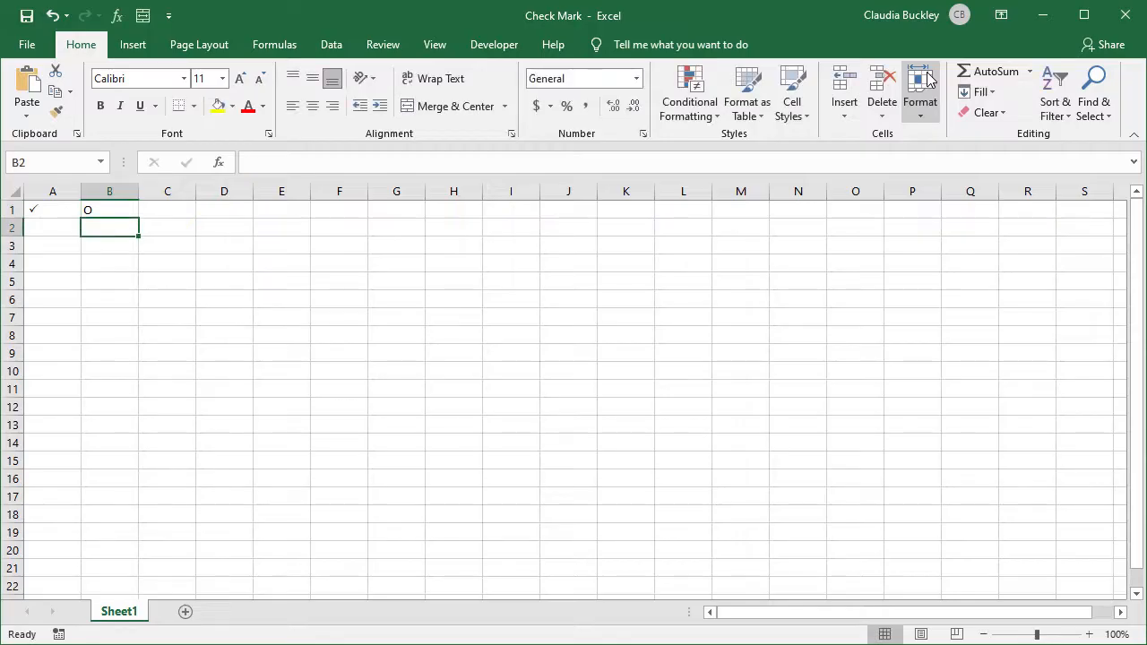
click(110, 210)
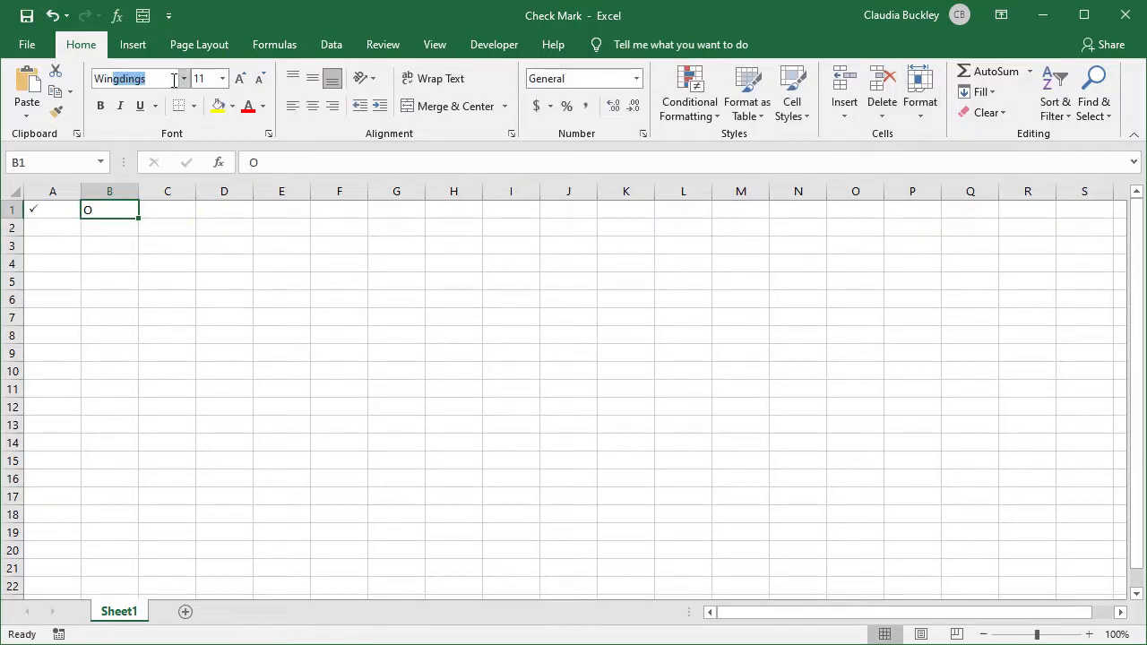
text(Wingdings 2)
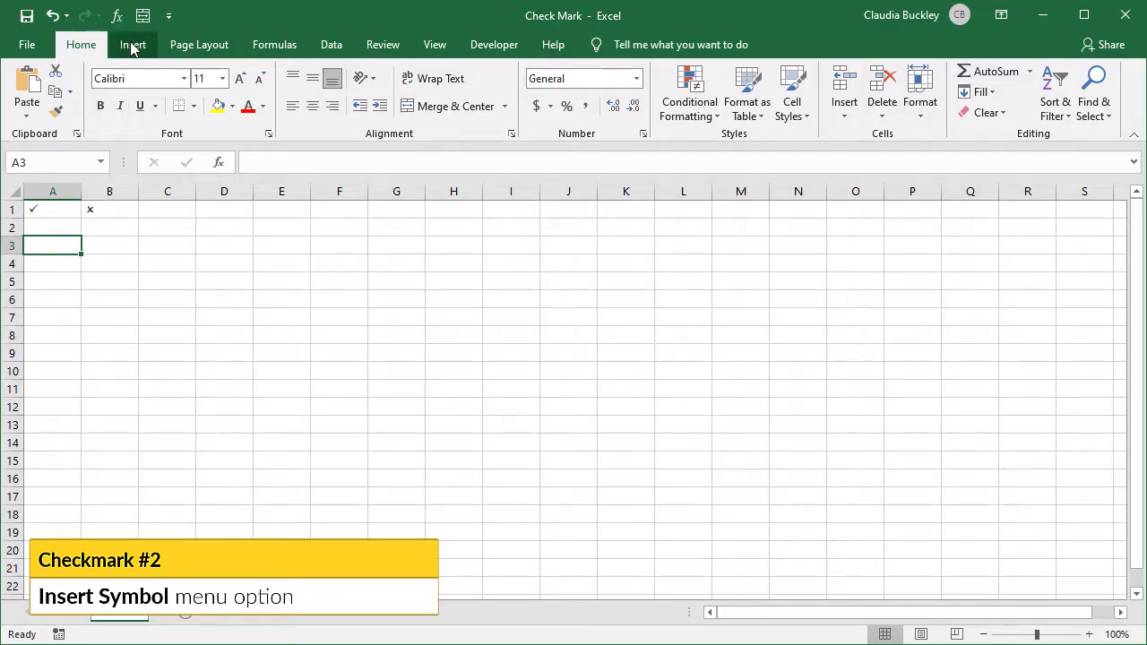
Step: Bring up the Symbol dialog from Insert > Symbols and choose the Wingdings font
click(133, 43)
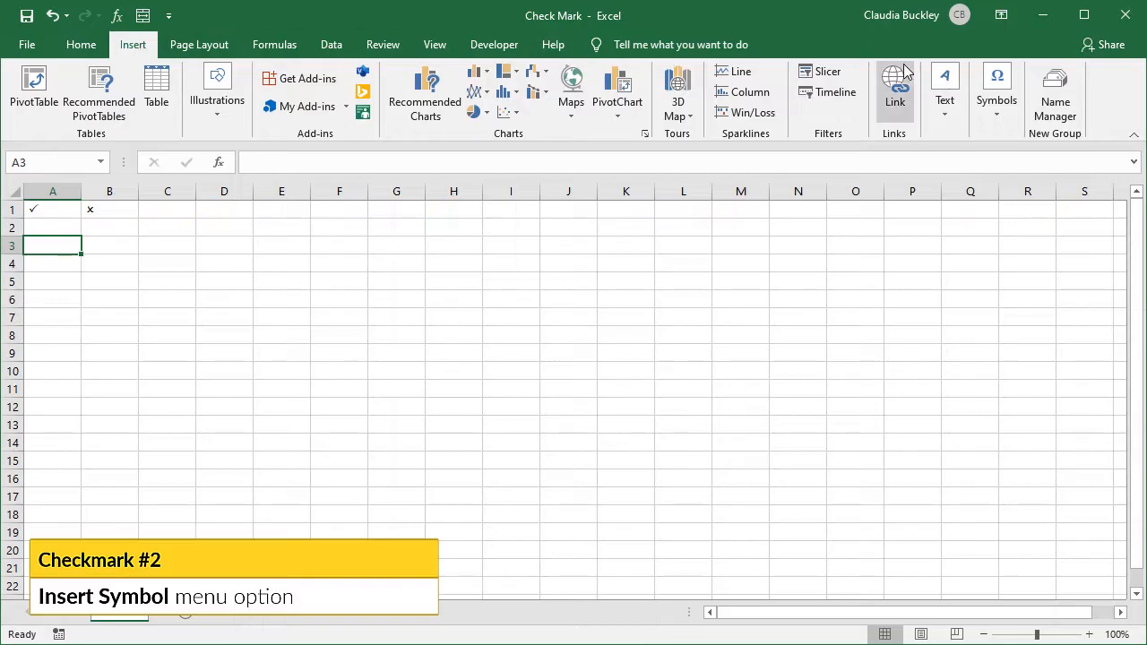
click(997, 89)
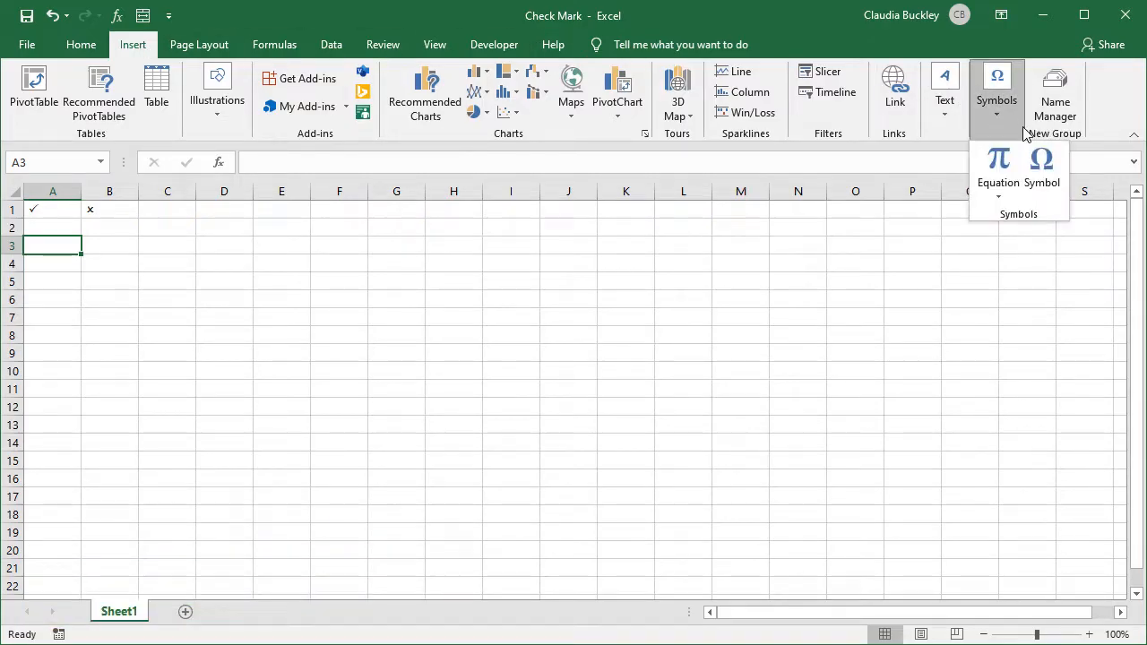
click(1041, 171)
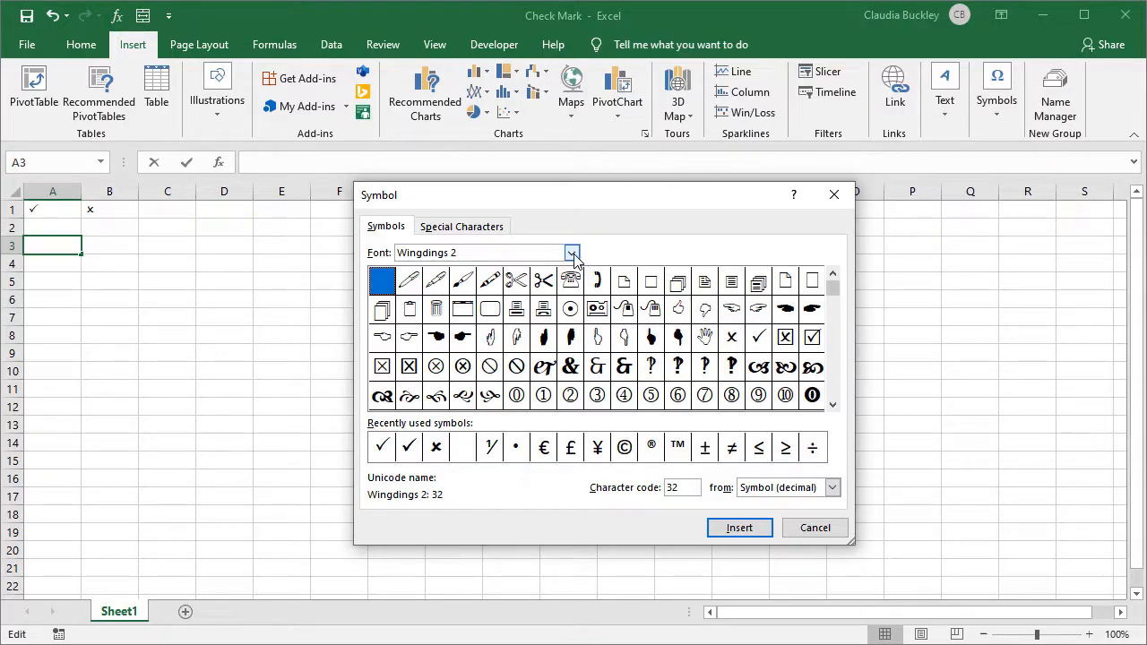
click(572, 252)
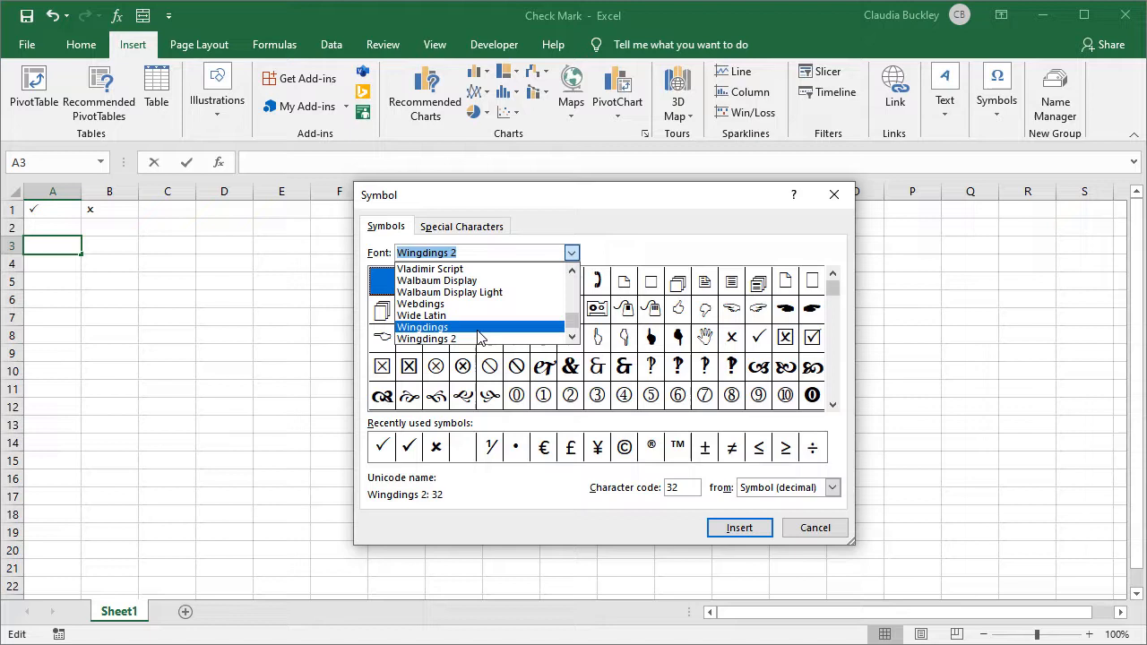
click(421, 326)
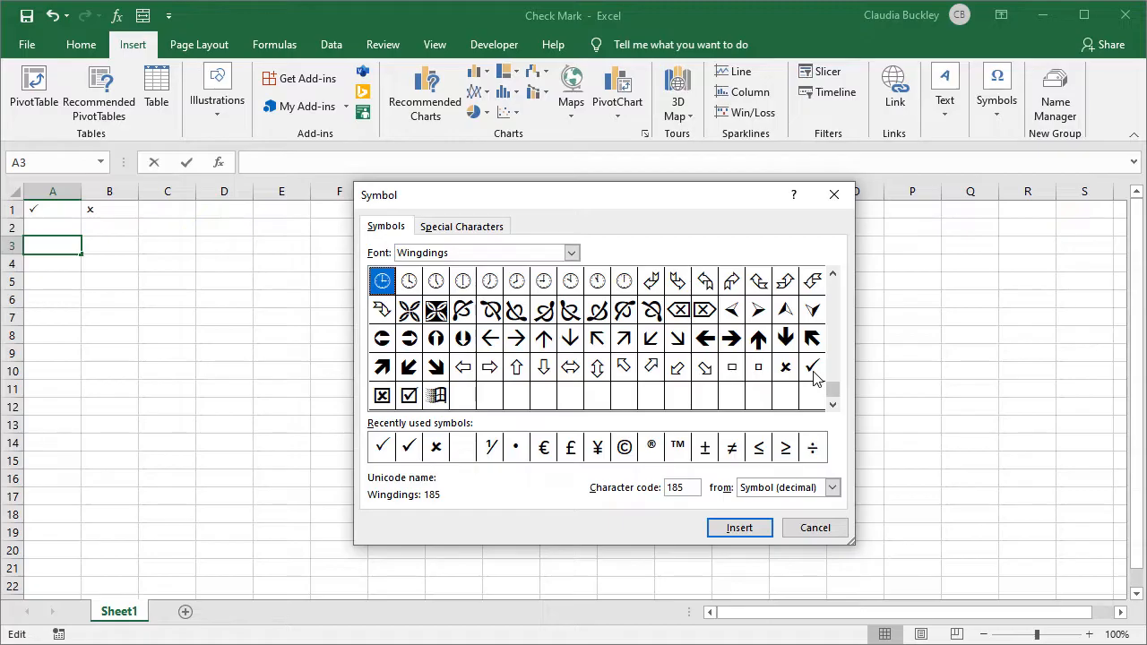
Step: Insert the Wingdings check mark symbol (code 252) into cell A3
click(810, 367)
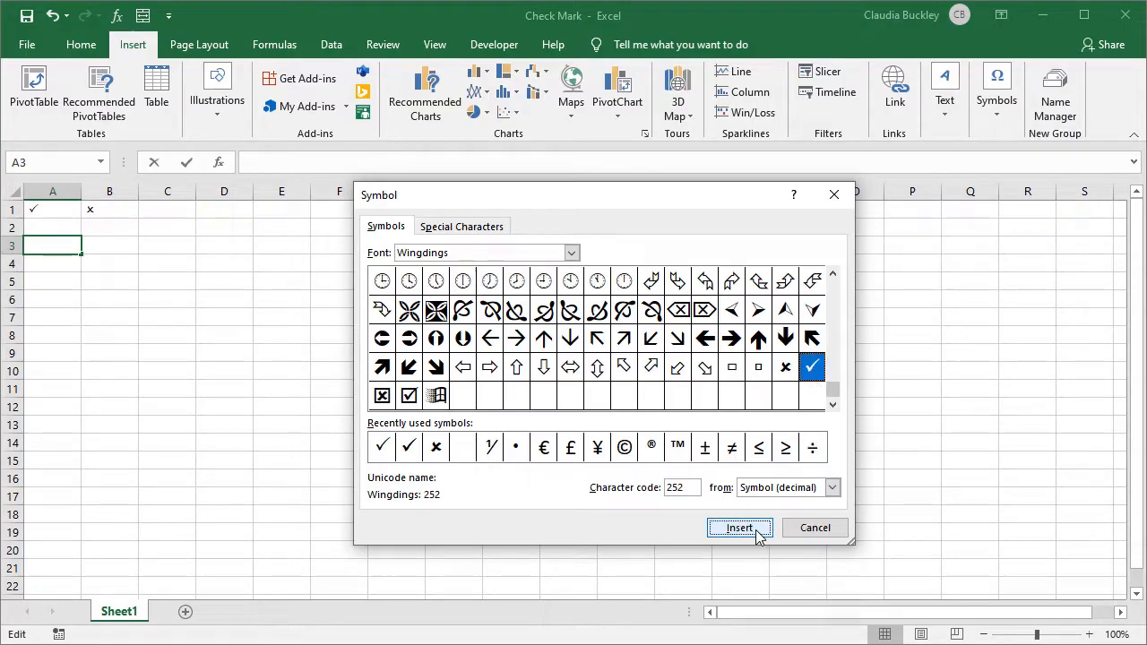
click(738, 527)
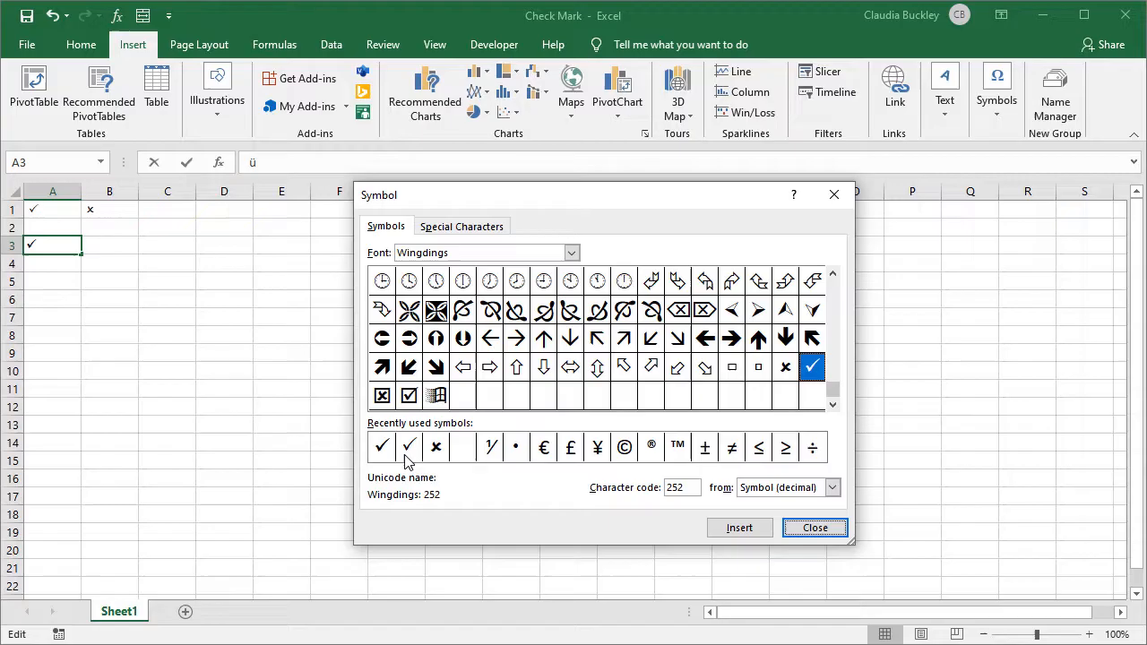
mouse_move(466, 459)
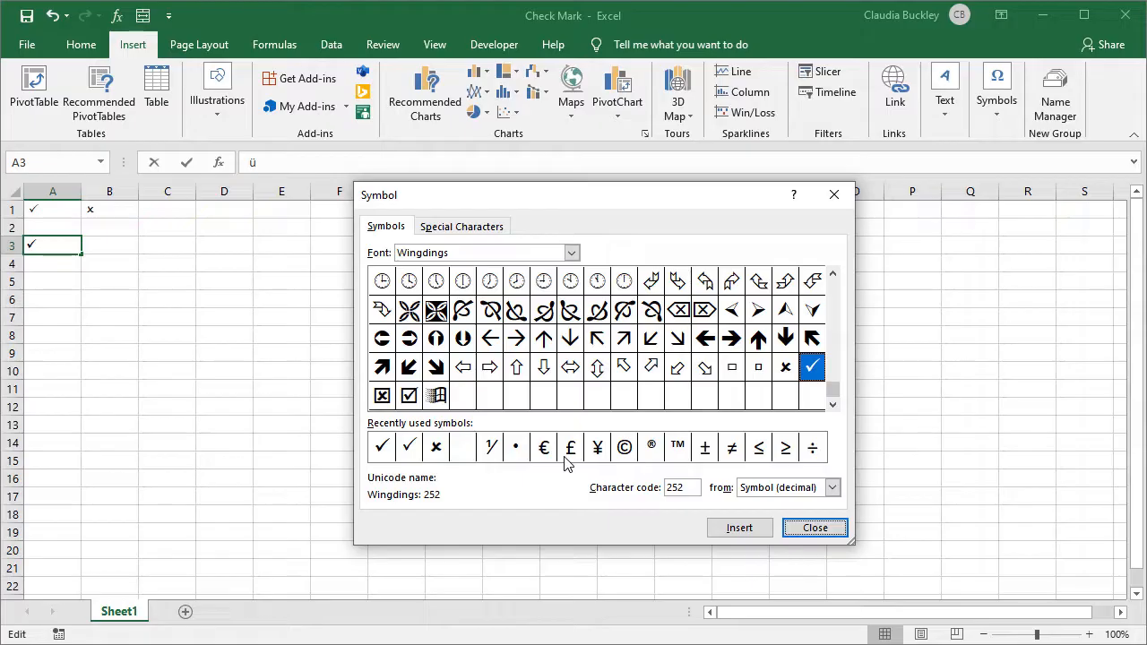
click(739, 527)
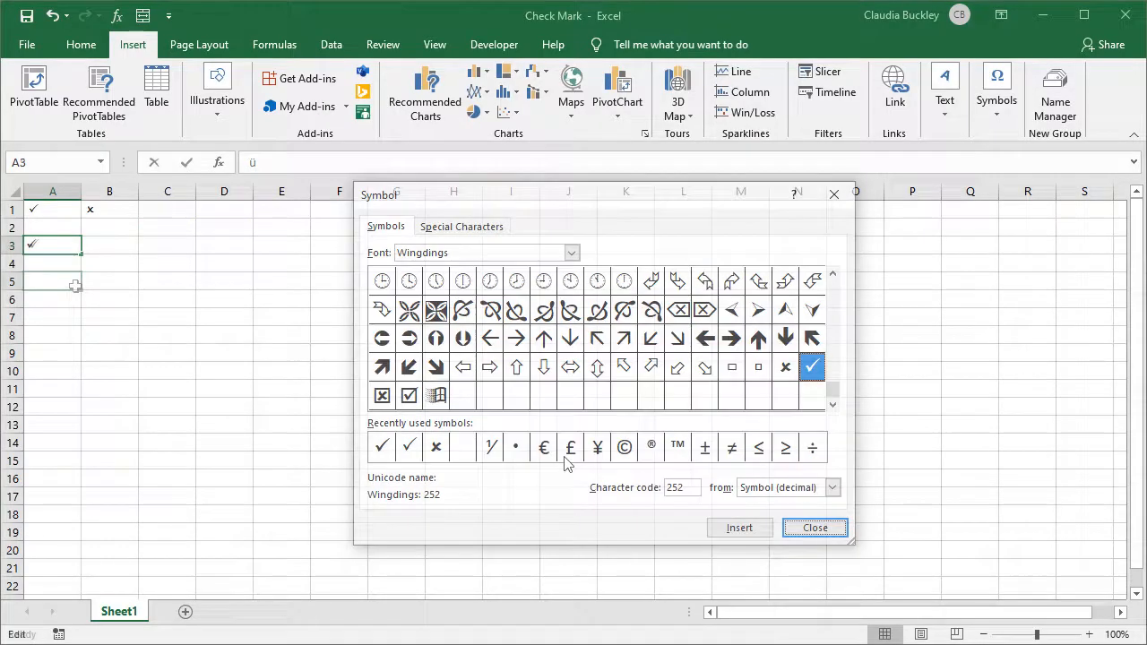
Step: Select A5 and revisit the recently used check mark in the Symbol dialog without inserting it
click(814, 527)
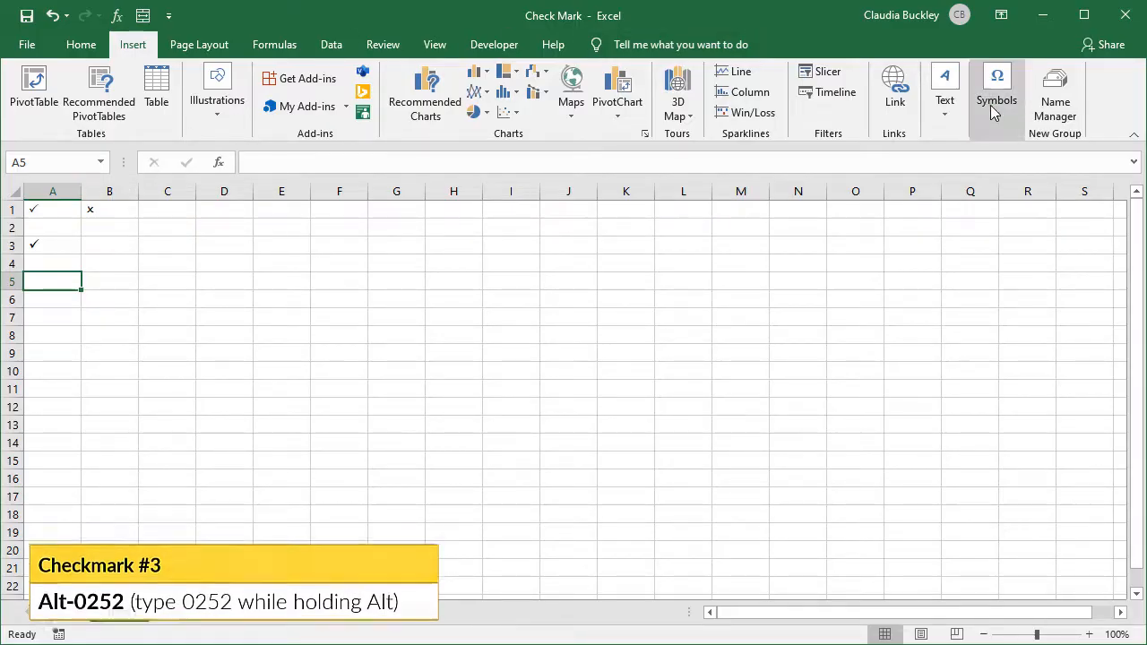
click(996, 86)
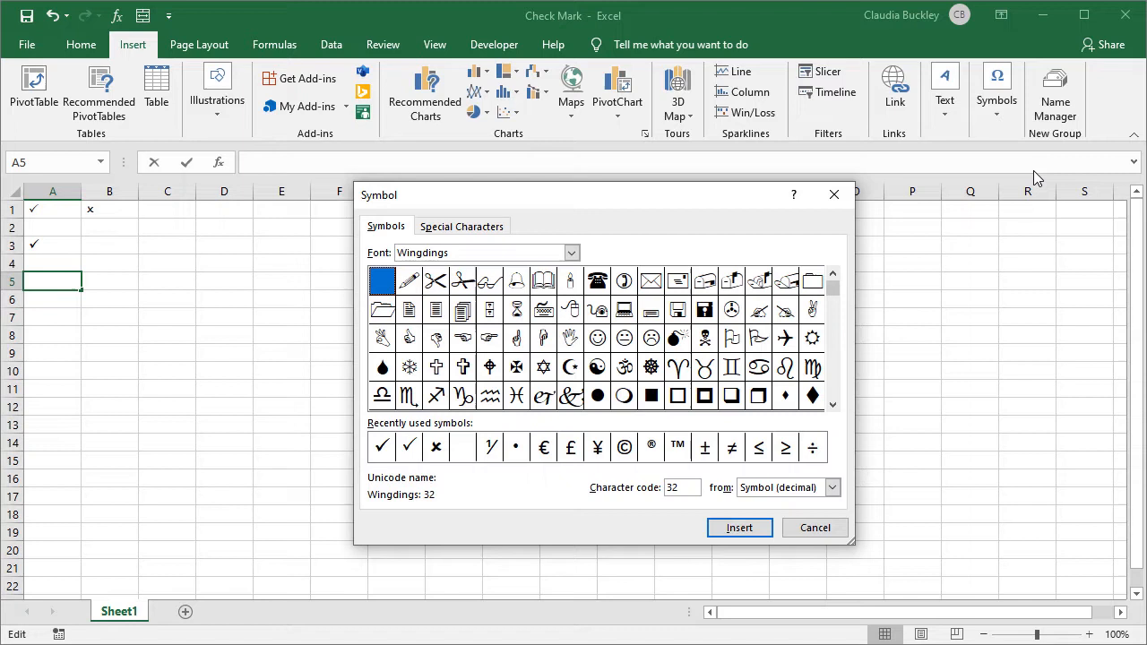
mouse_move(430, 464)
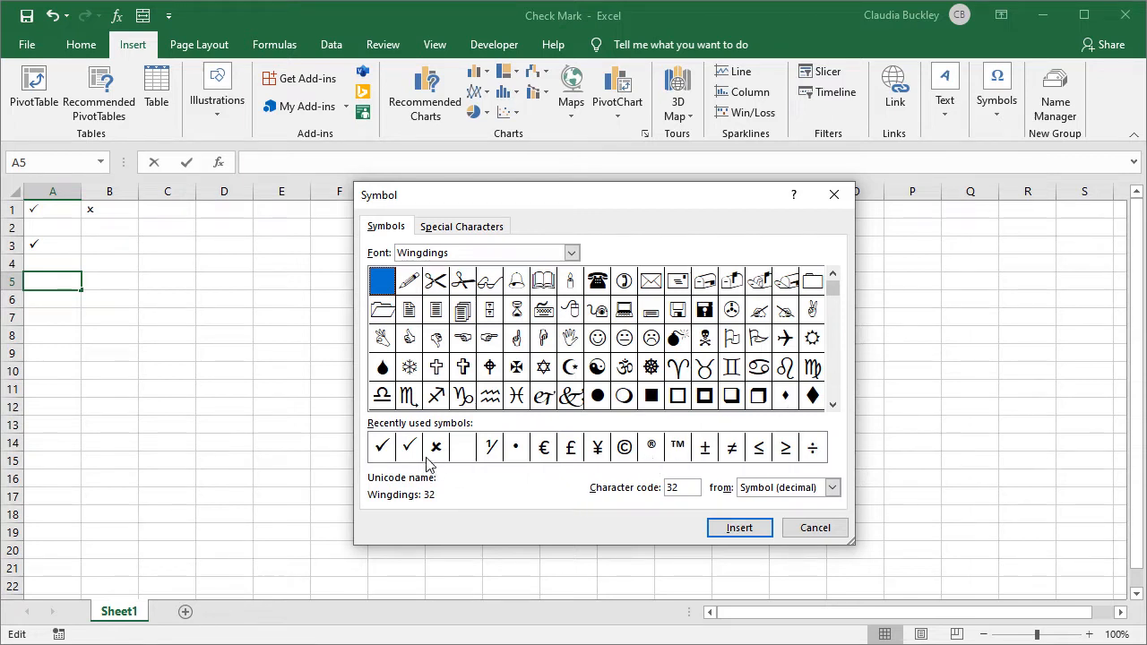
click(380, 446)
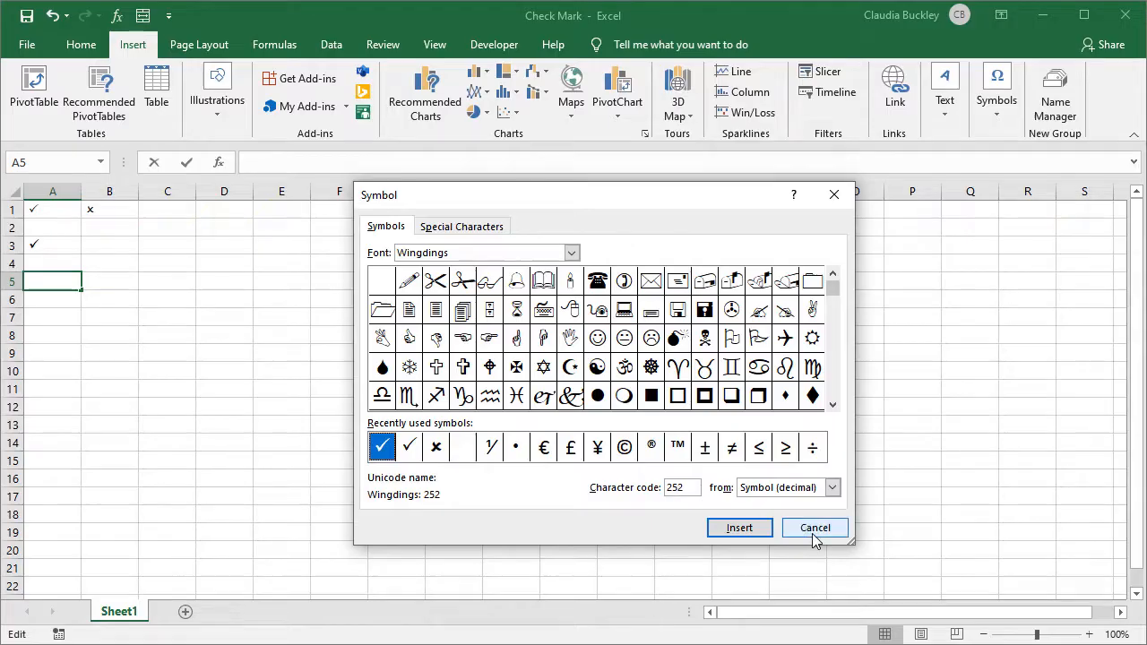
click(813, 527)
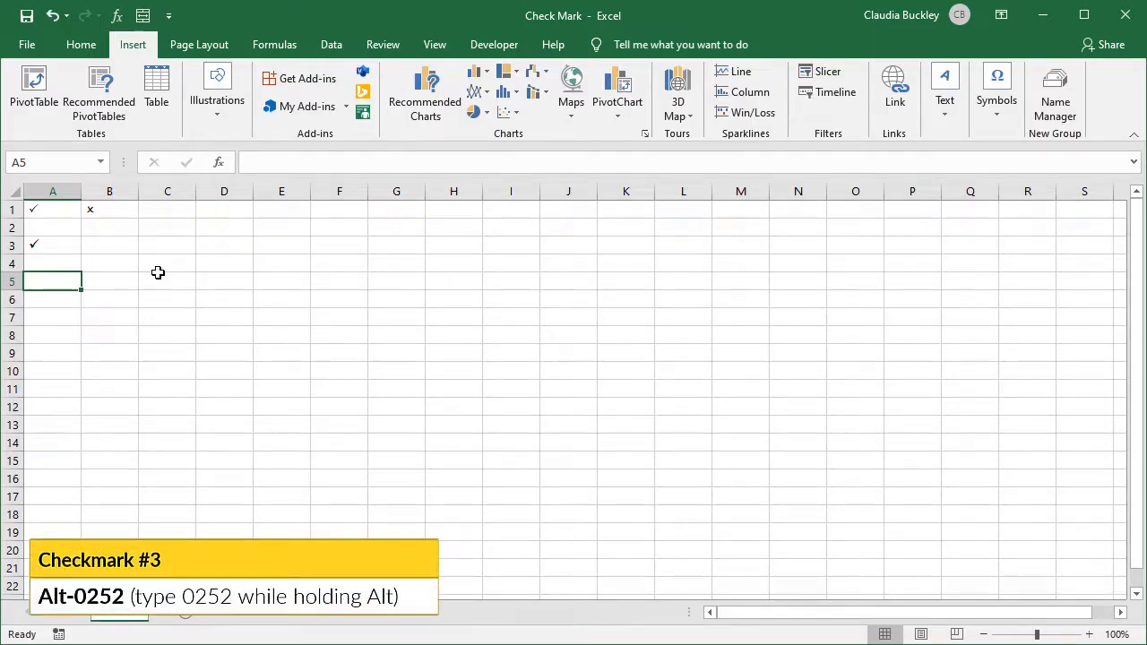
Step: Enter the ü character (Alt+0252) into A5 and return to the Home formatting tools
text(ü)
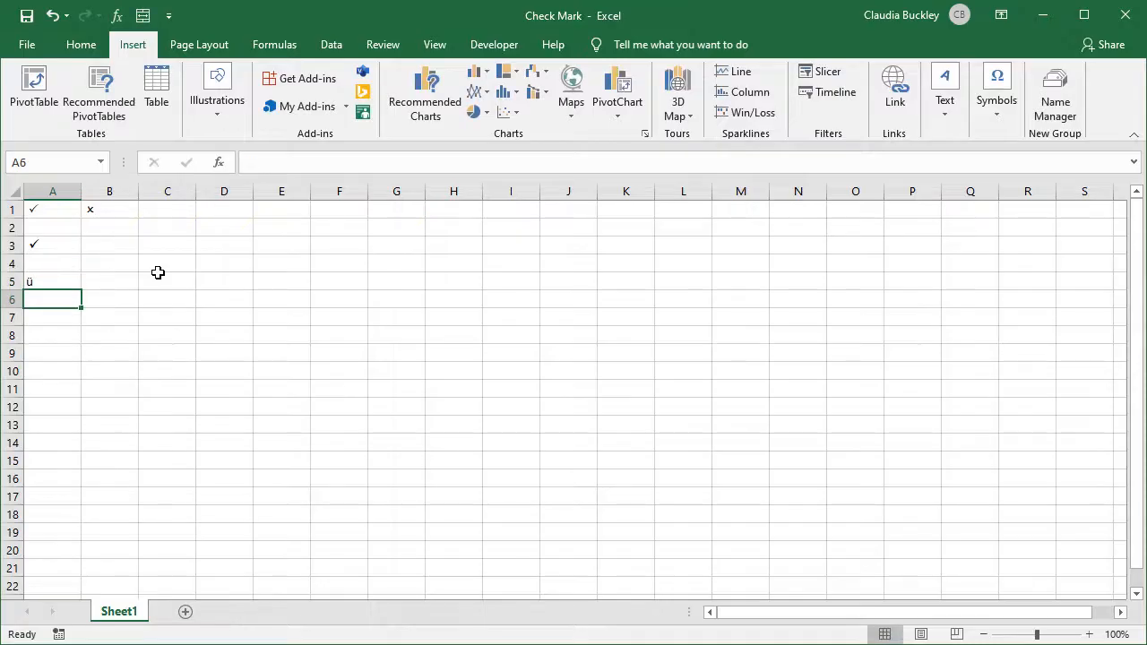
click(52, 282)
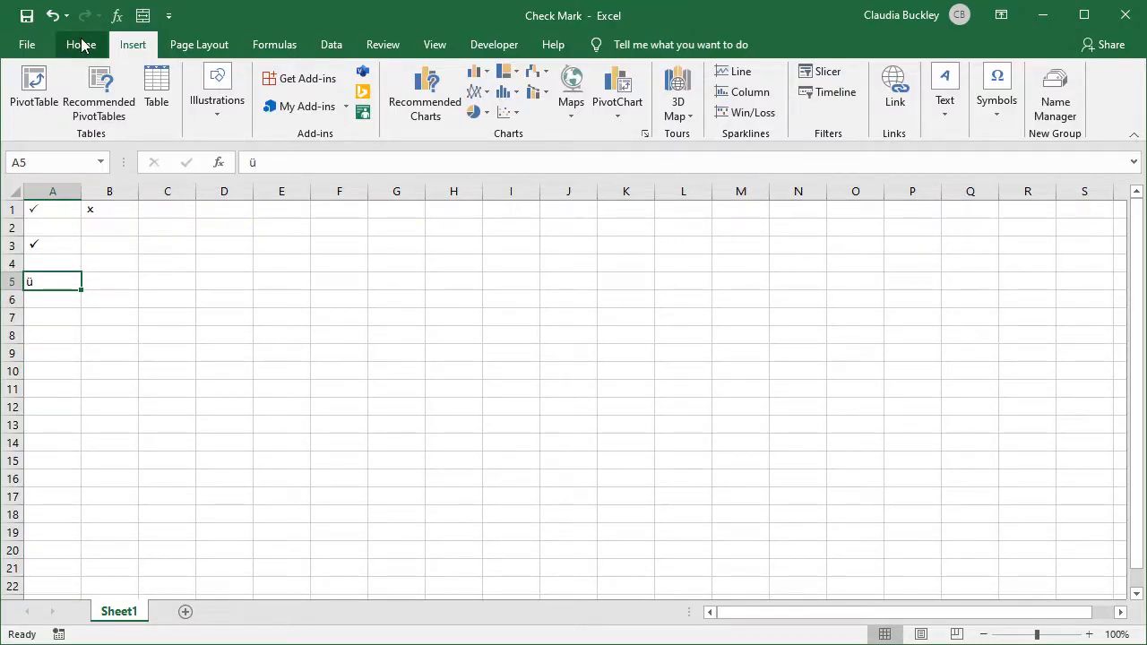
click(80, 43)
text(Wingdings)
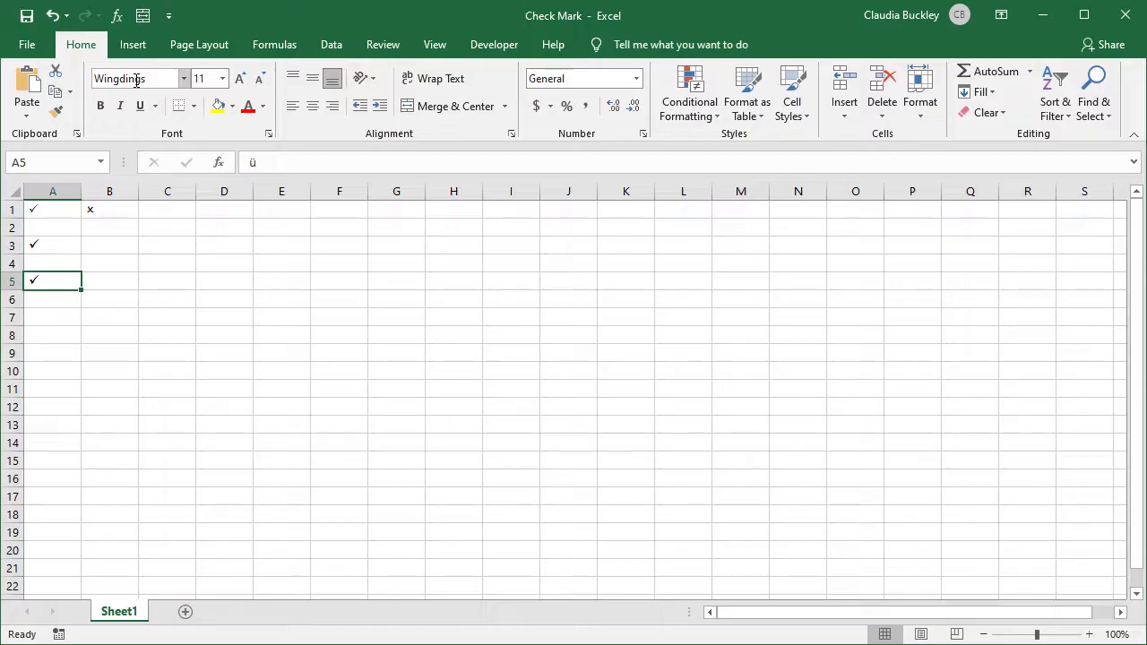
Step: Set A5's font to Wingdings and enter a UNICHAR check-mark formula in A7
click(52, 315)
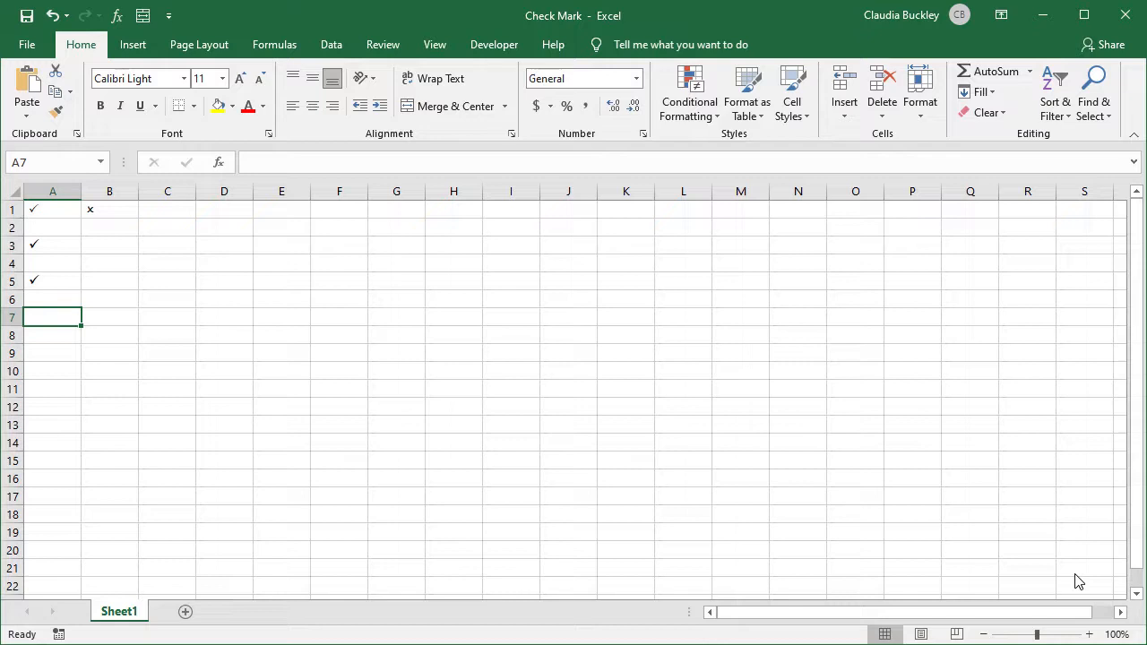
text(=un)
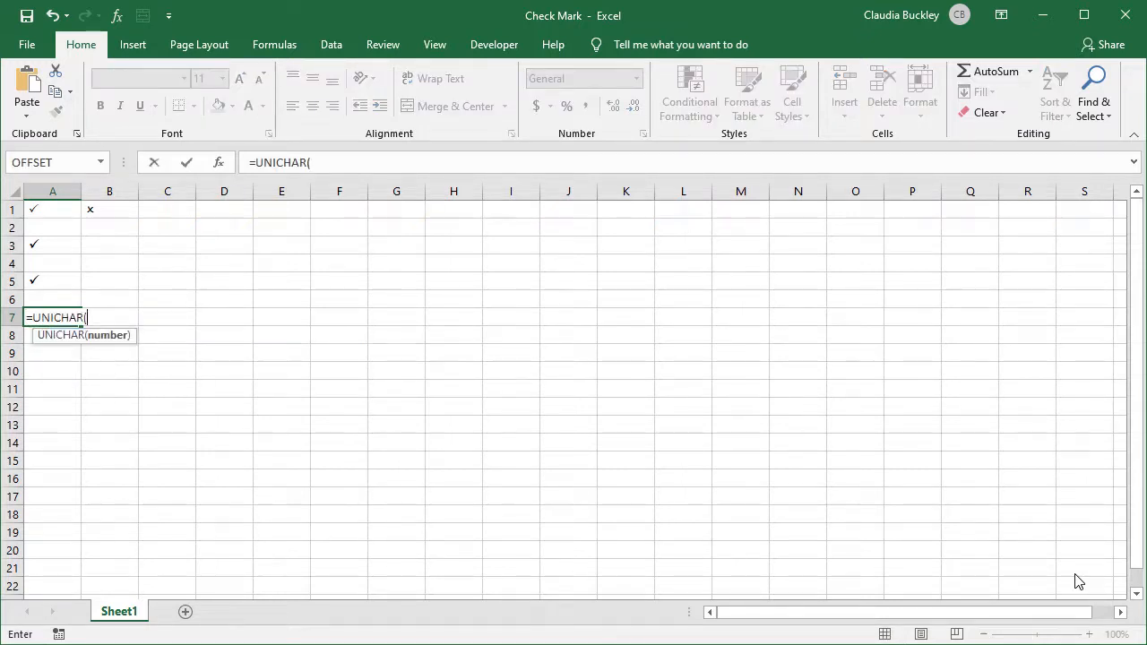
text(10)
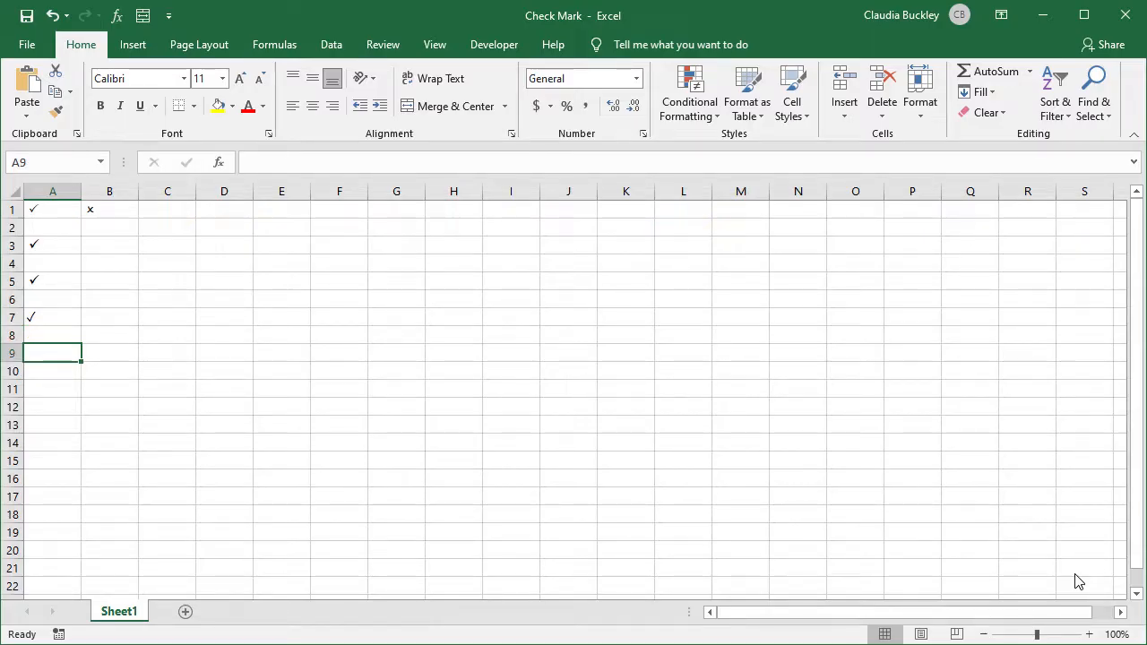
Step: Enter =UNICHAR(10004) in A9 for a heavy check mark and review its formula
text(=uni)
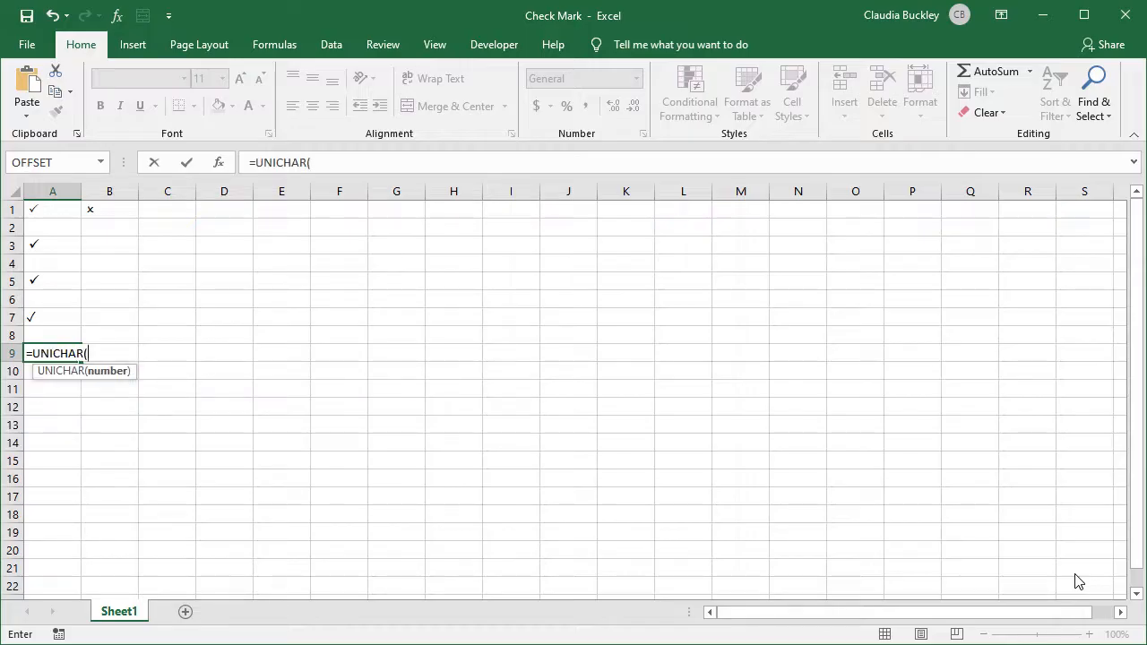
text(100)
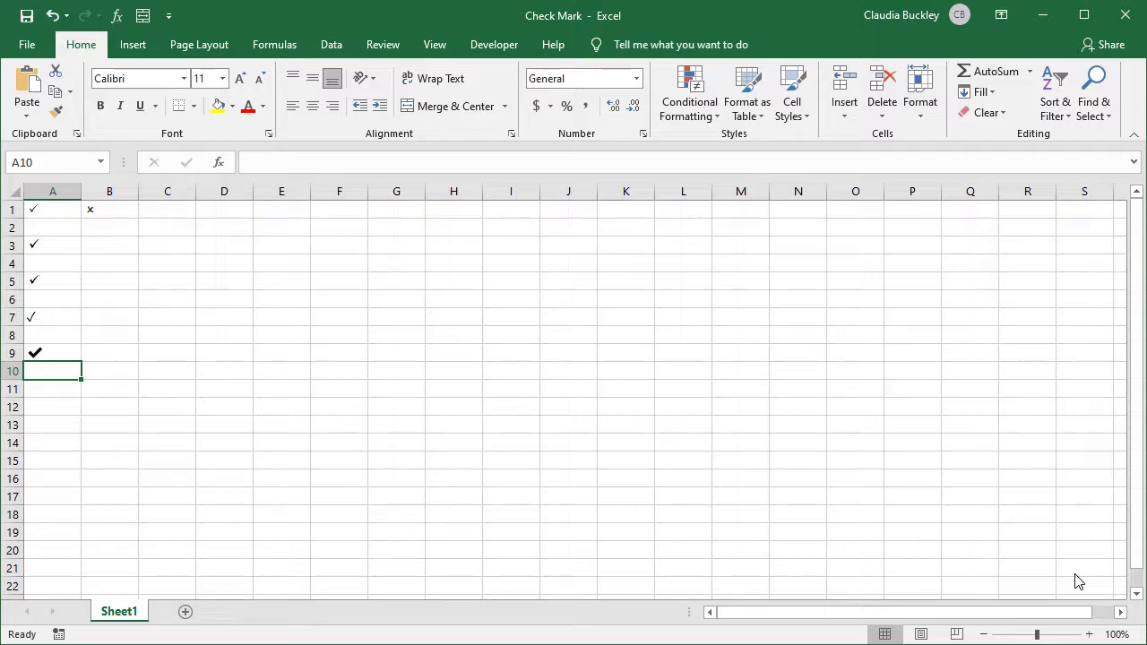
click(52, 351)
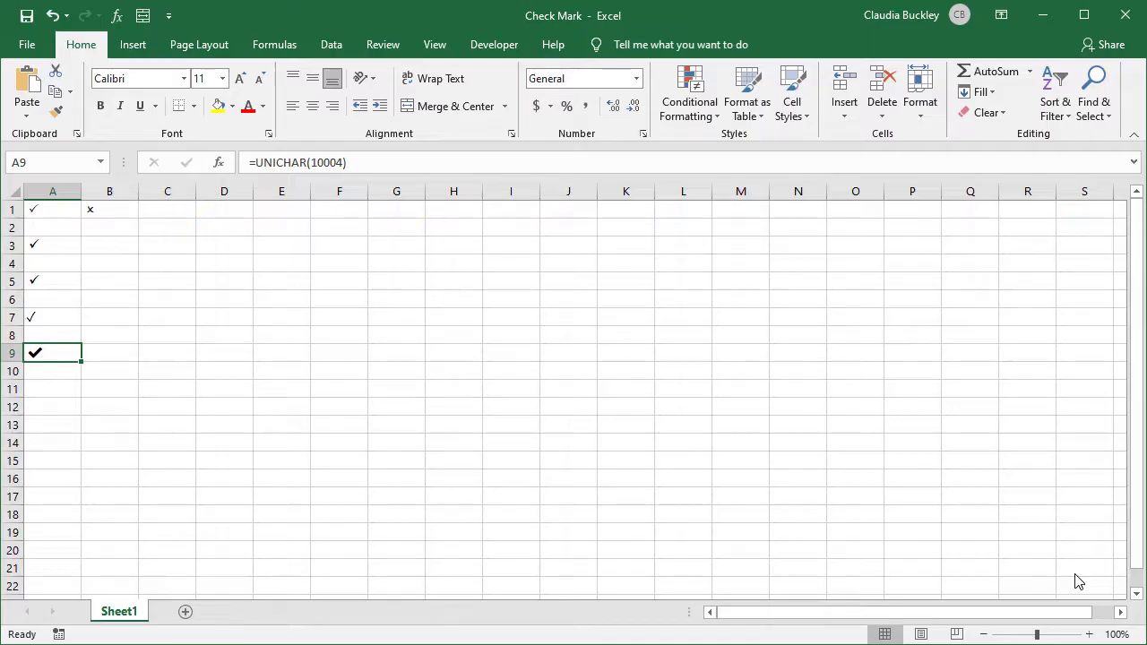
click(129, 612)
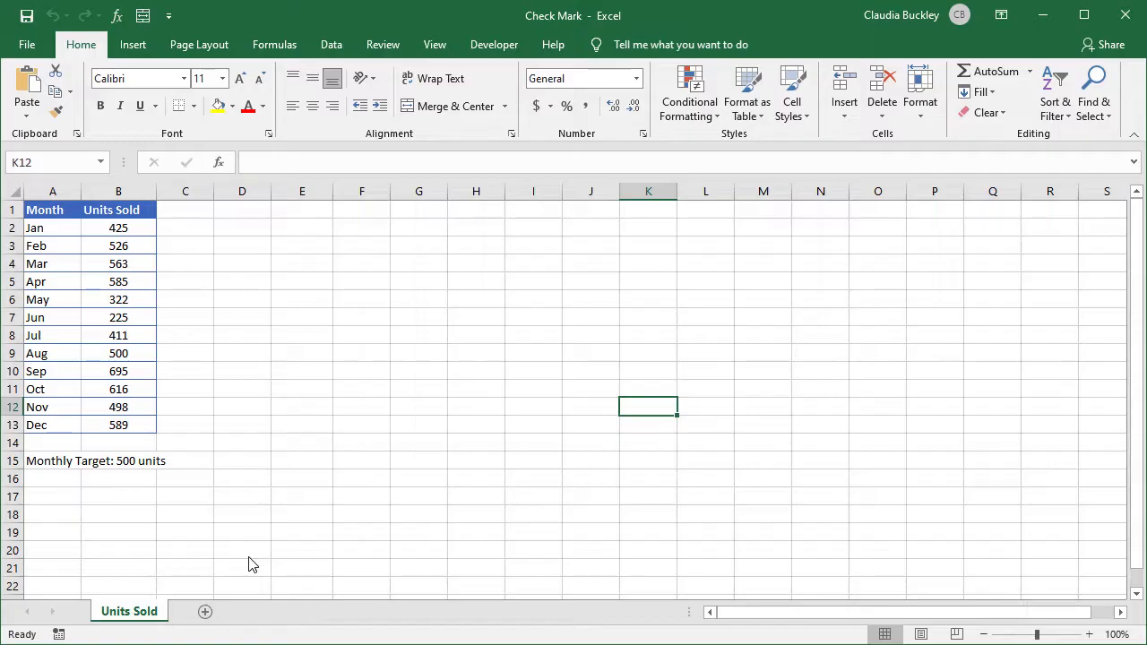
mouse_move(172, 405)
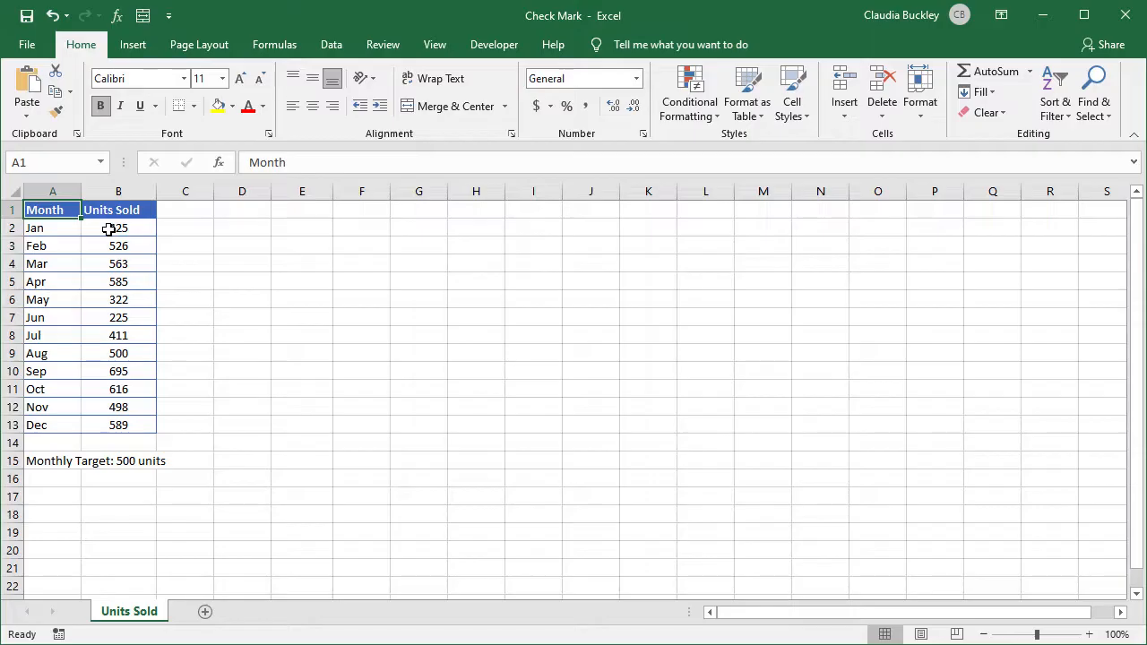
Step: Apply the 3 Symbols (Uncircled) icon set to the Units Sold values B2:B13
click(119, 227)
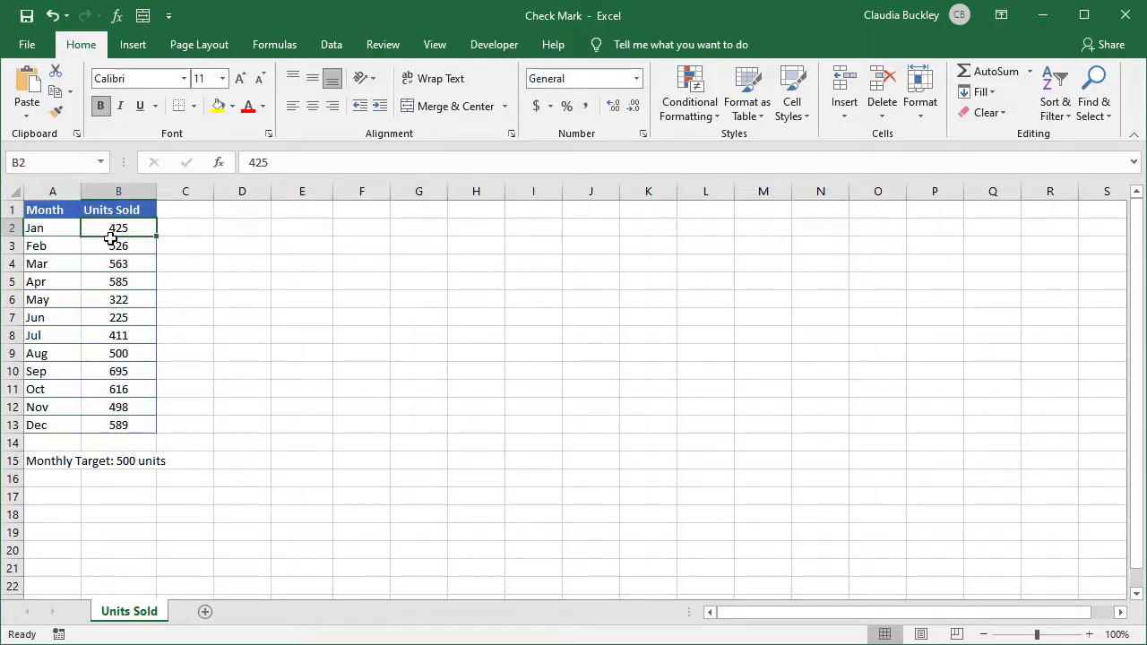
drag(118, 227, 118, 425)
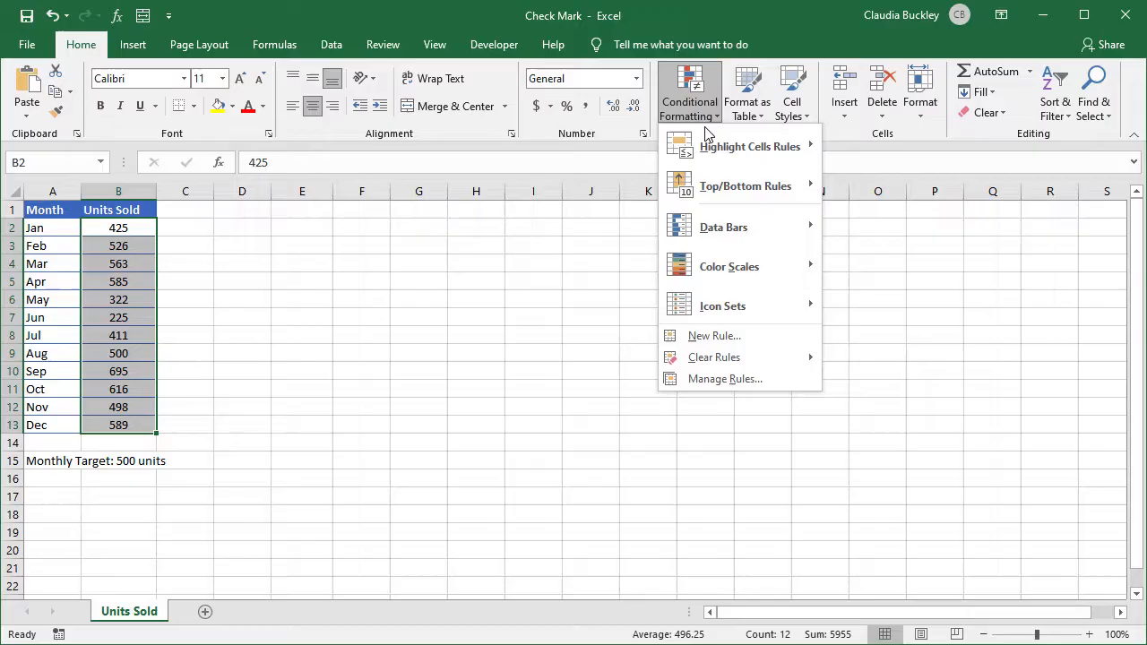
click(722, 305)
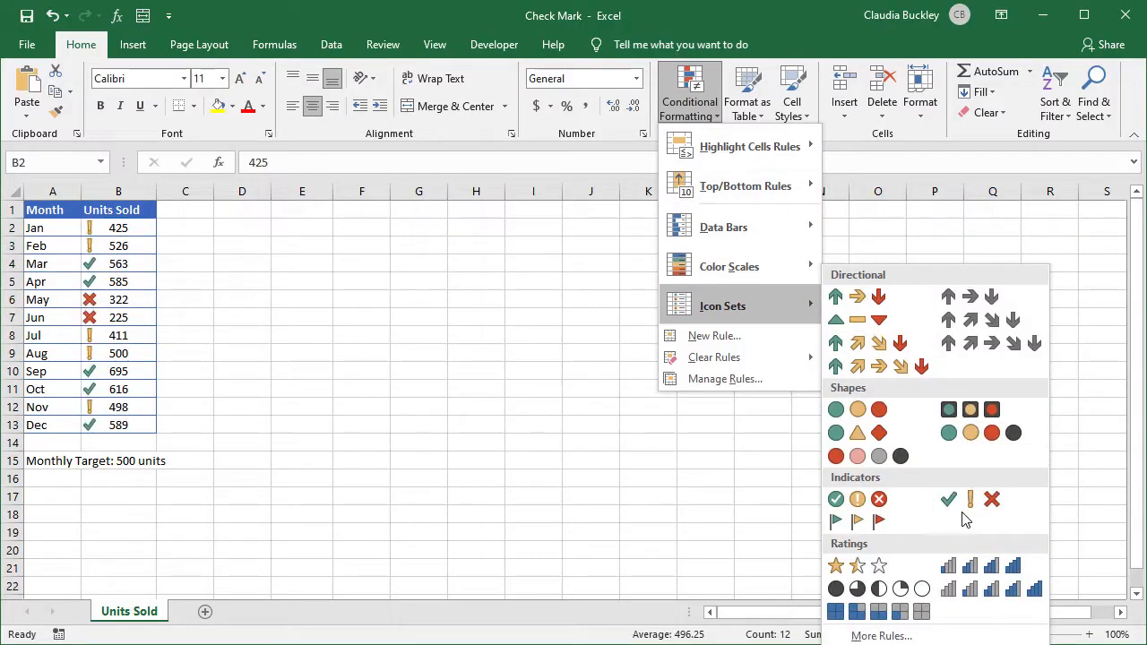
mouse_move(968, 498)
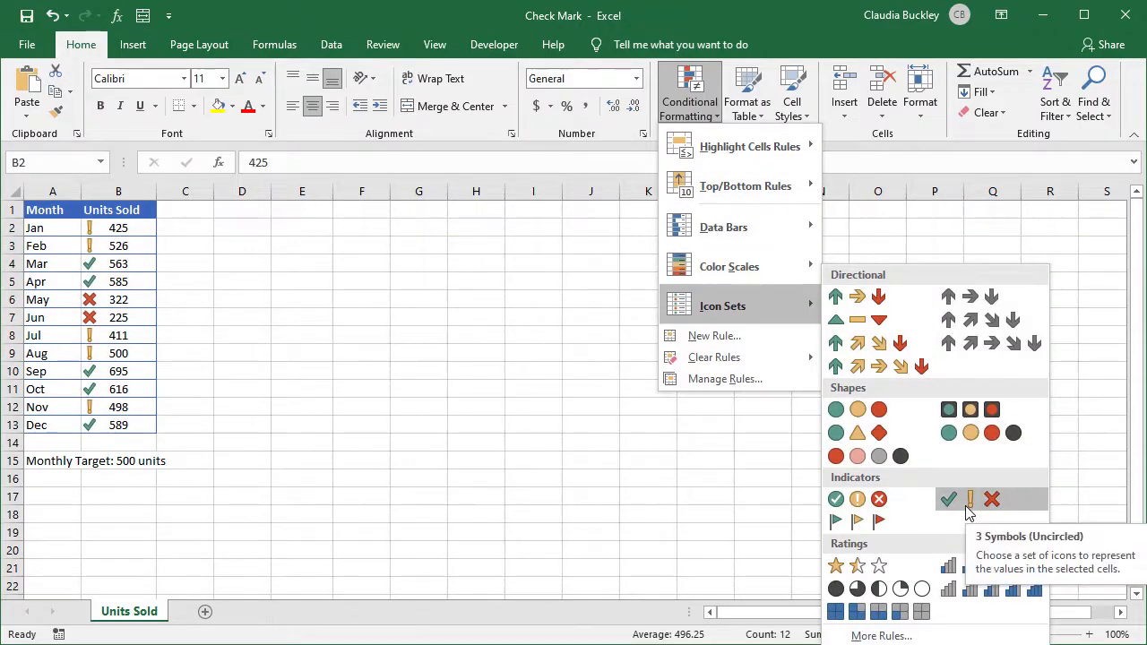
mouse_move(975, 511)
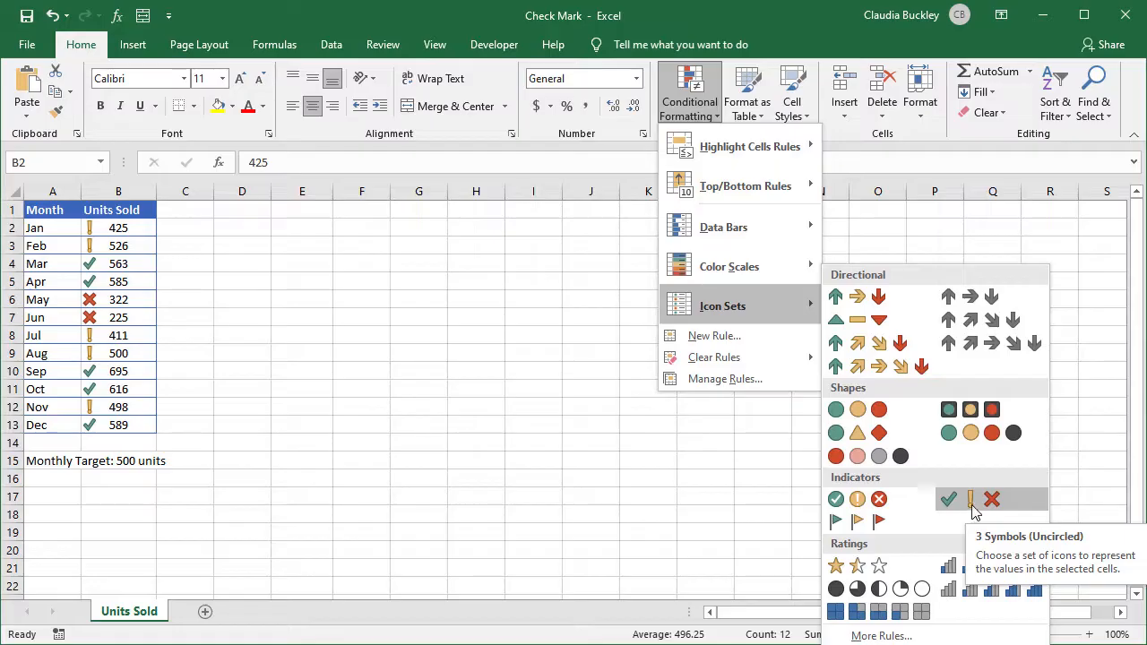
click(970, 499)
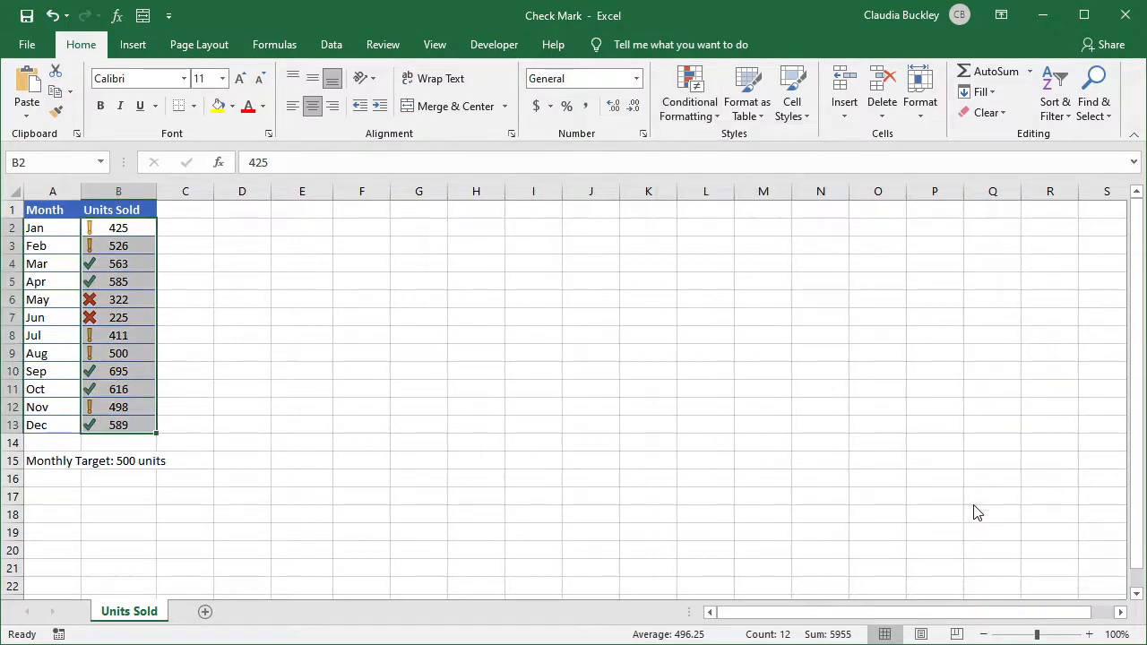
mouse_move(961, 502)
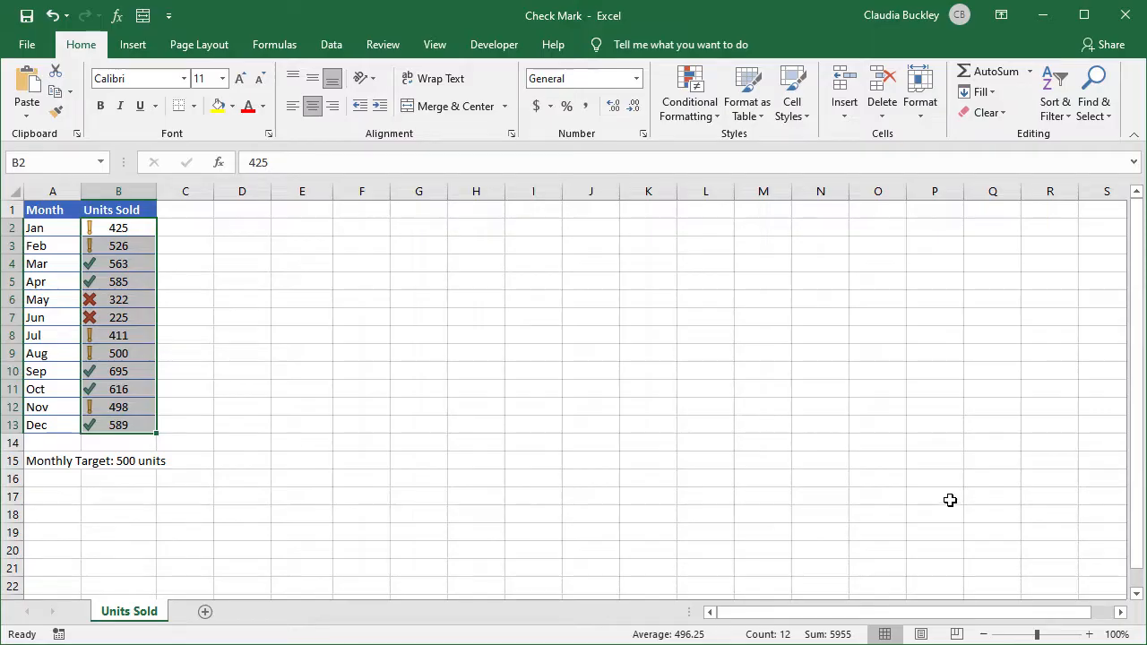
mouse_move(818, 488)
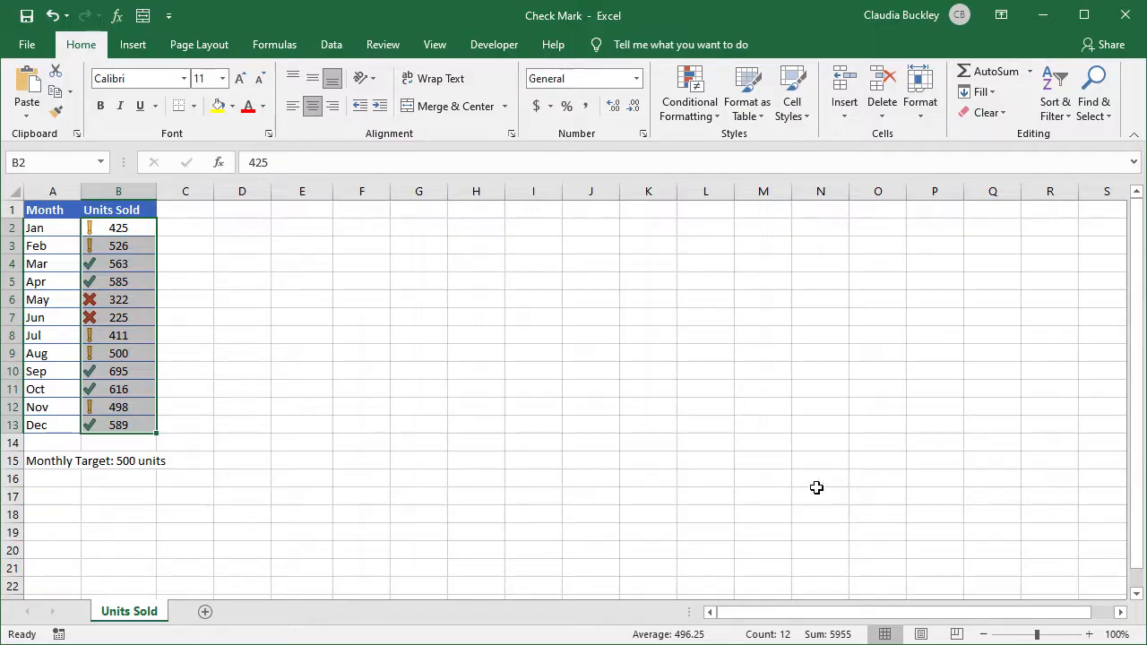
mouse_move(730, 475)
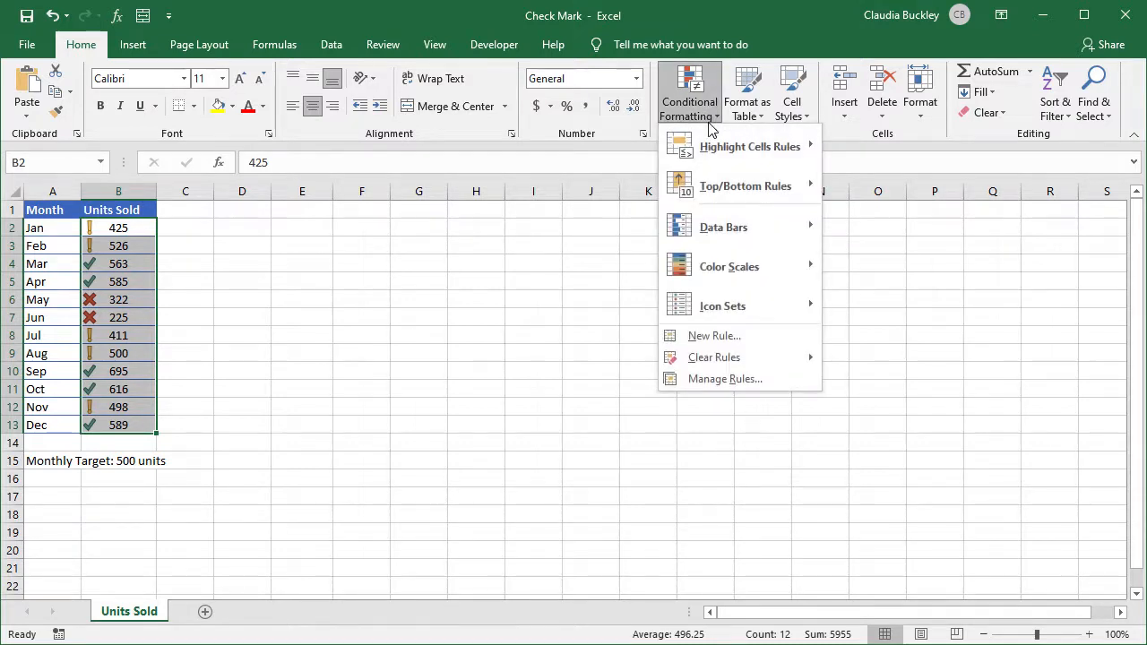
Step: Edit the icon set rule so the check mark's threshold is the number 500
click(724, 378)
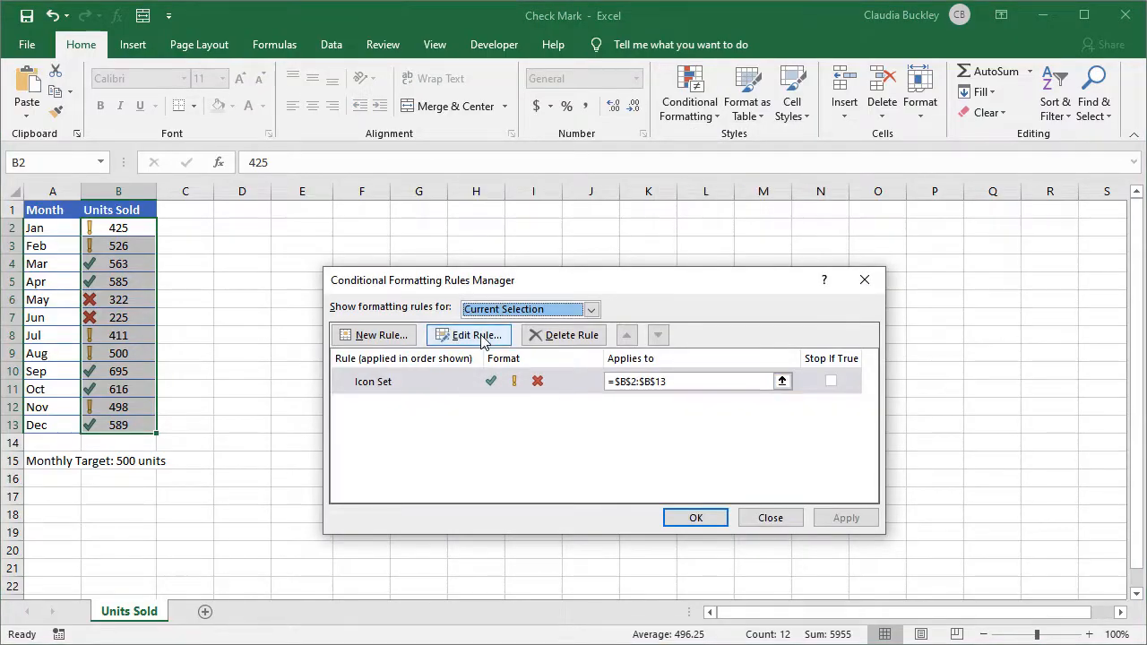
click(469, 336)
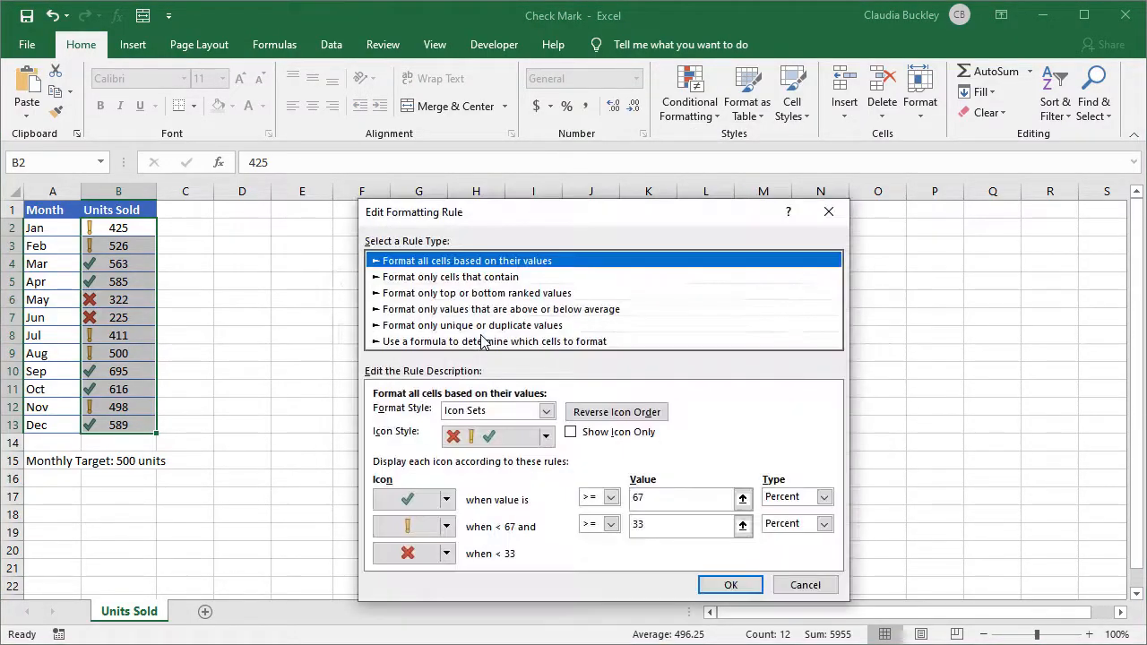
mouse_move(430, 493)
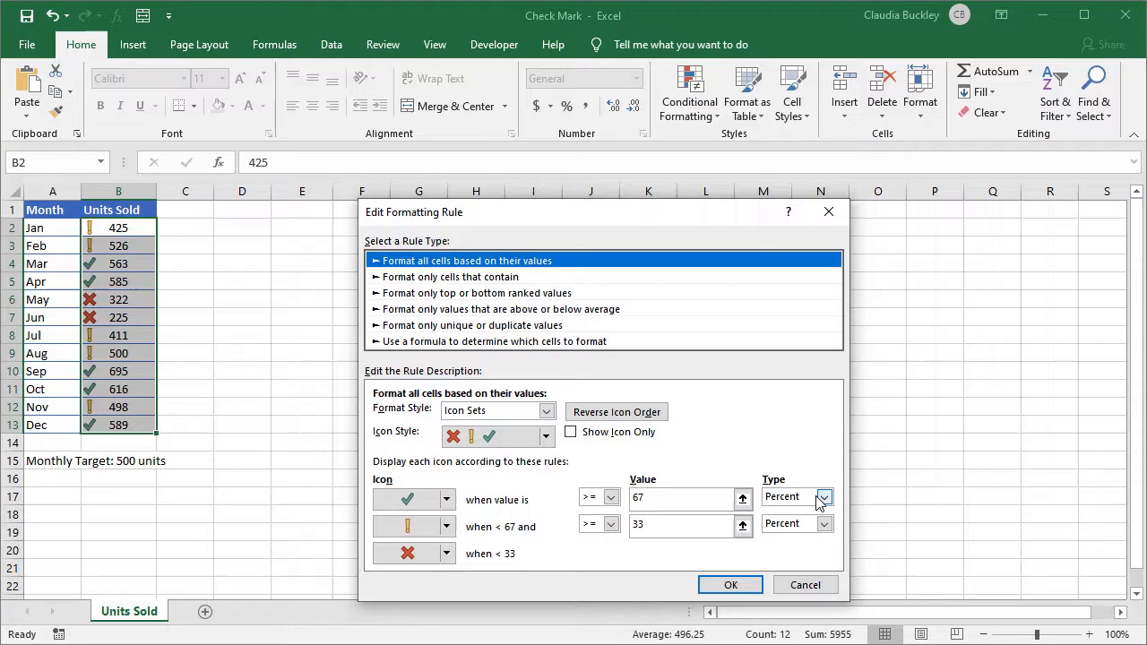
click(822, 497)
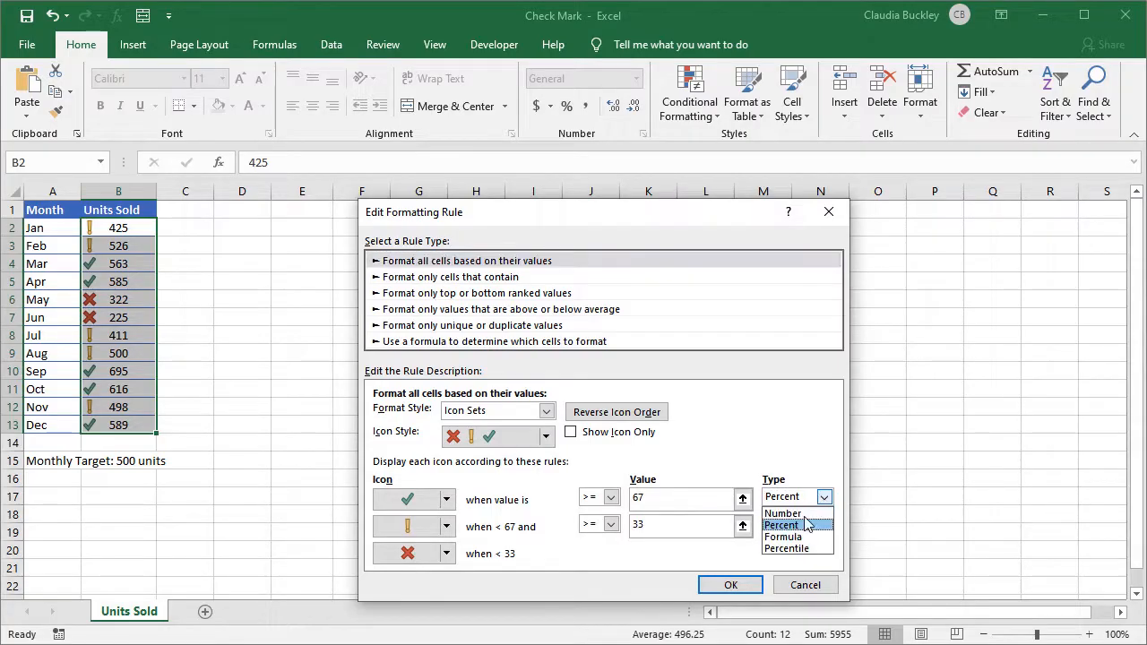
mouse_move(782, 512)
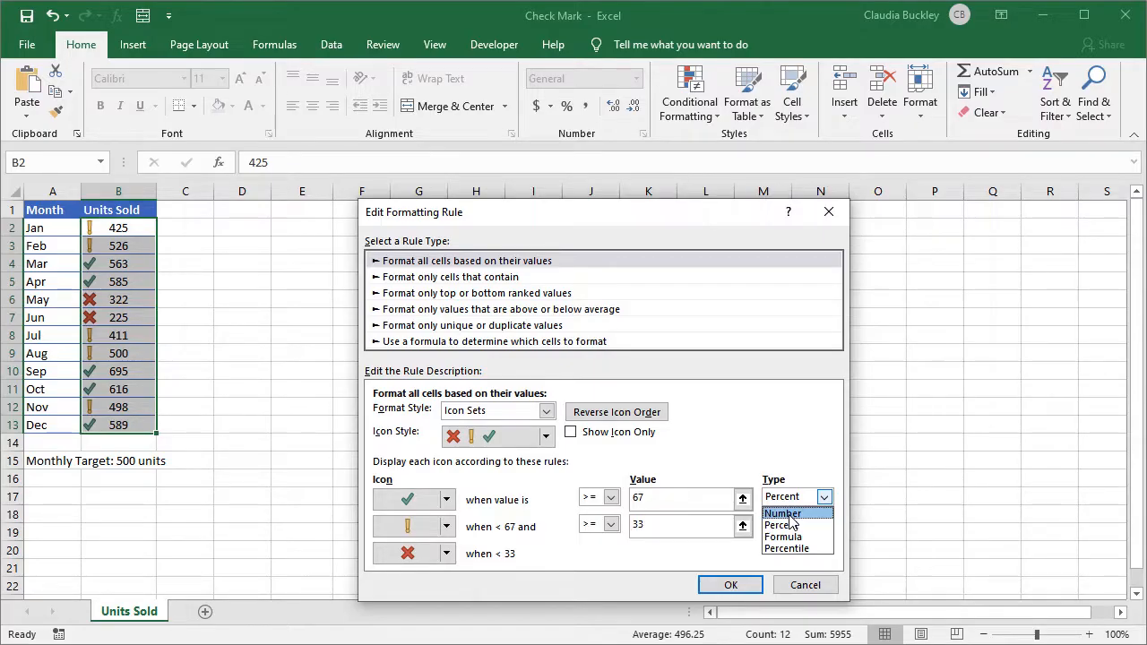
click(782, 512)
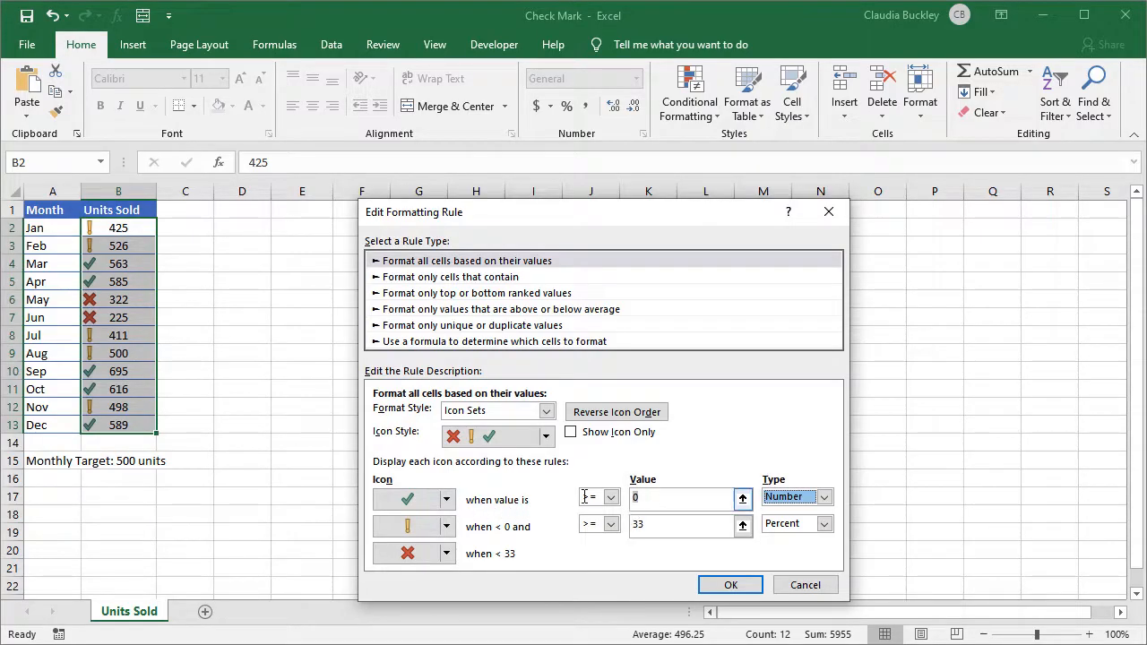
text(500)
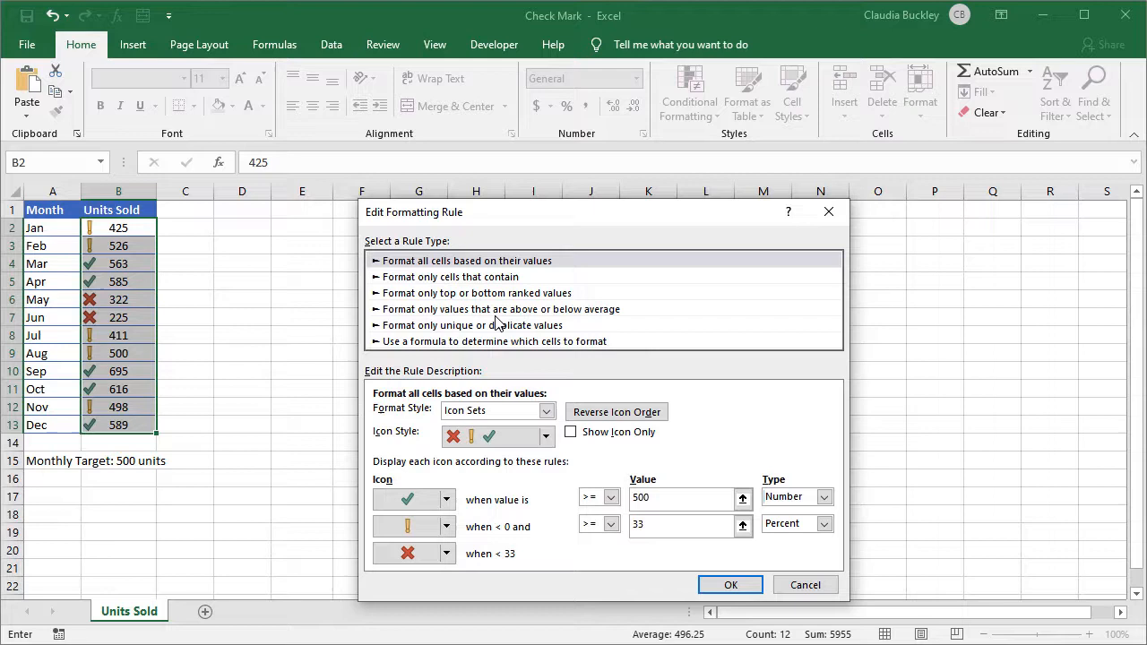
Step: Make the middle tier a red X icon with a number threshold greater than 0
click(444, 527)
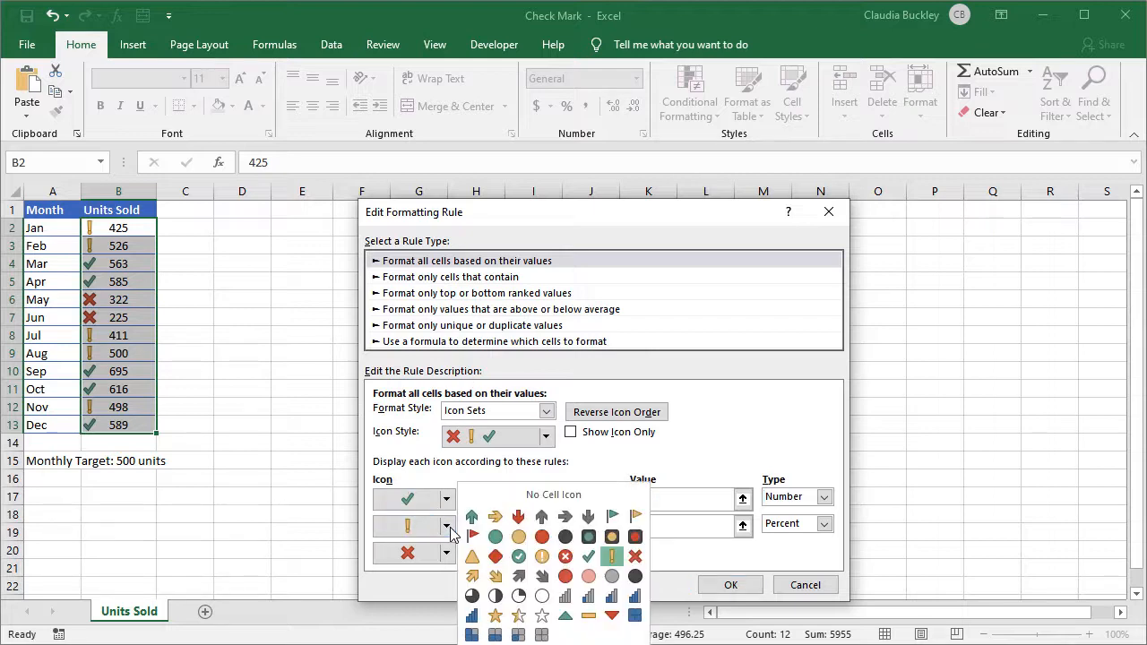
click(634, 556)
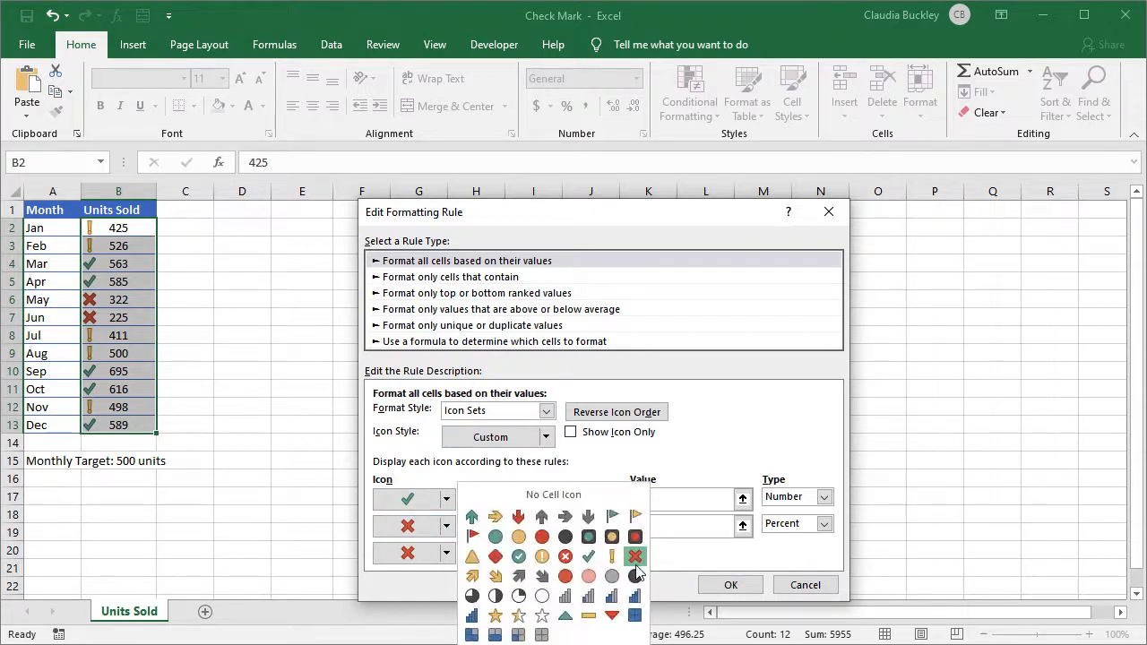
click(823, 523)
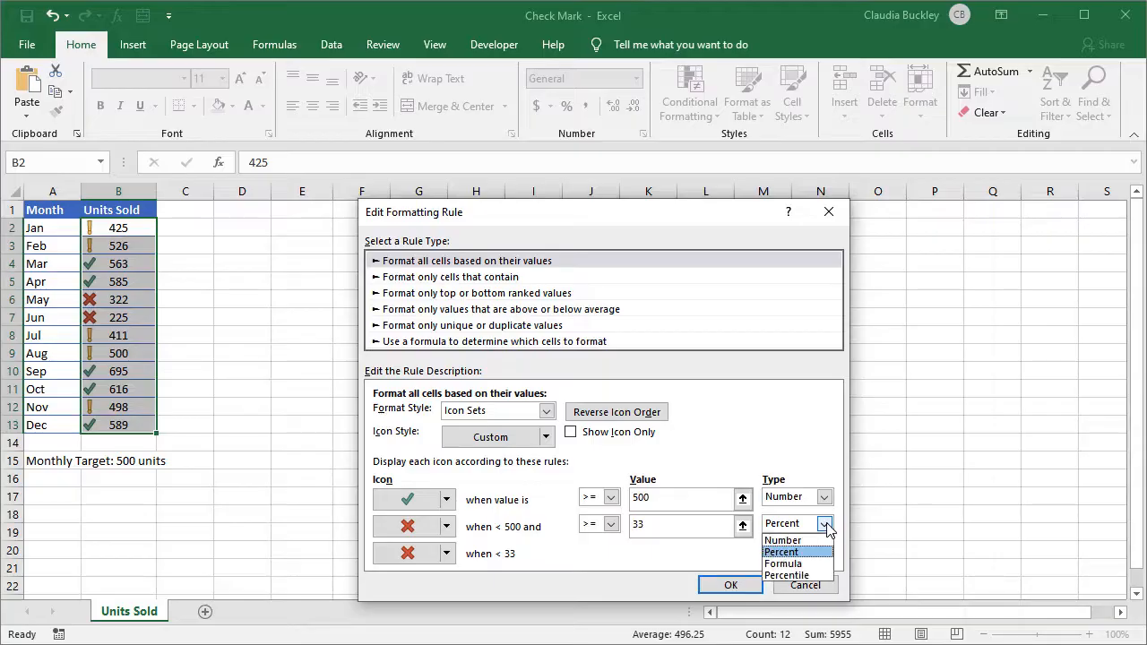
click(783, 540)
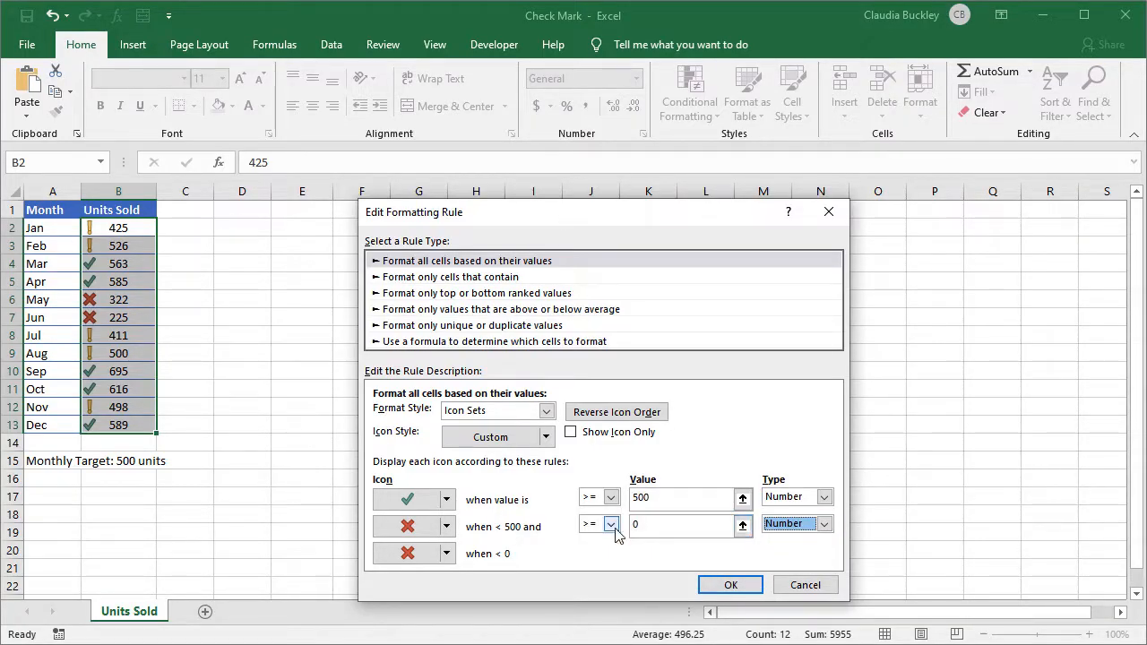
click(609, 524)
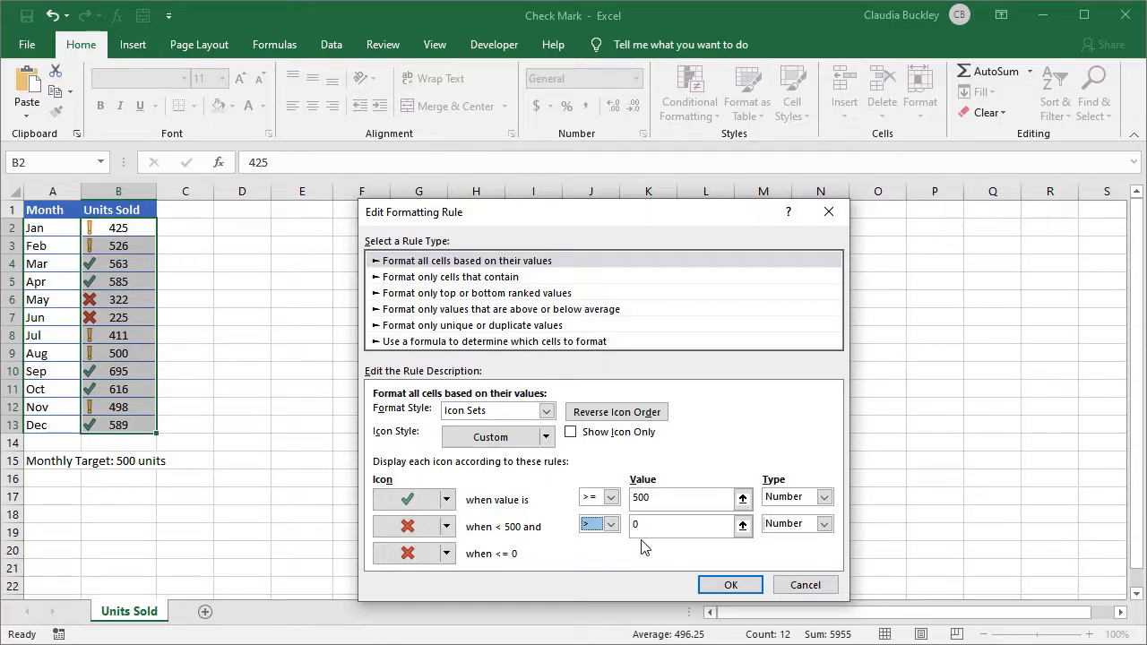
mouse_move(509, 541)
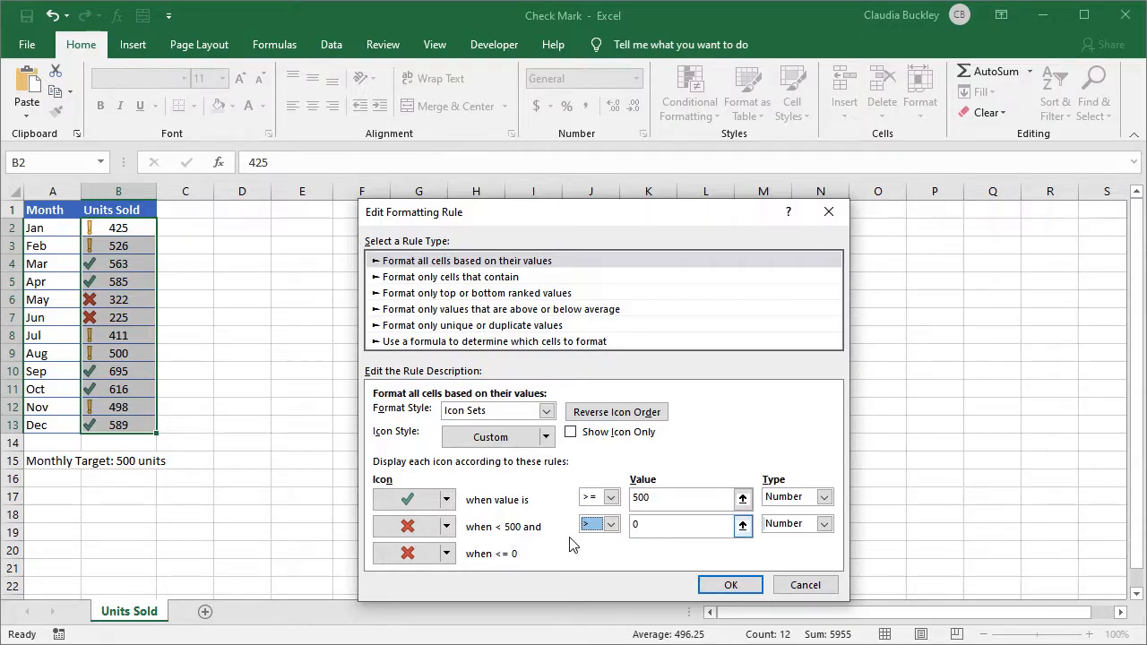
Step: Choose No Cell Icon for the lowest tier of the rule
click(412, 552)
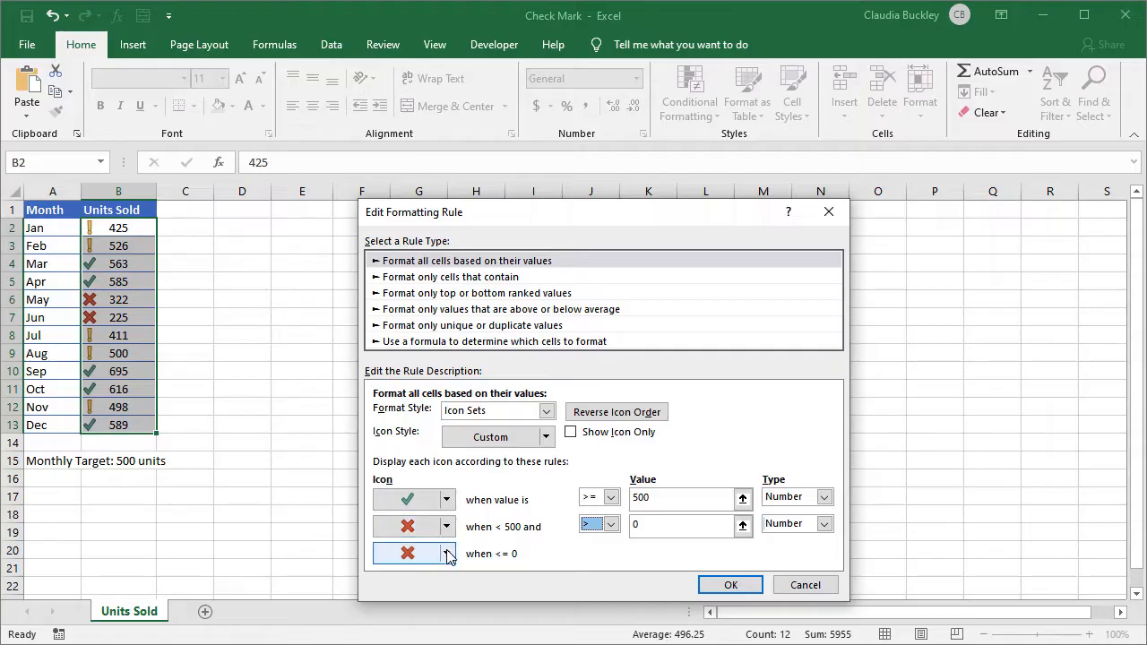
click(446, 553)
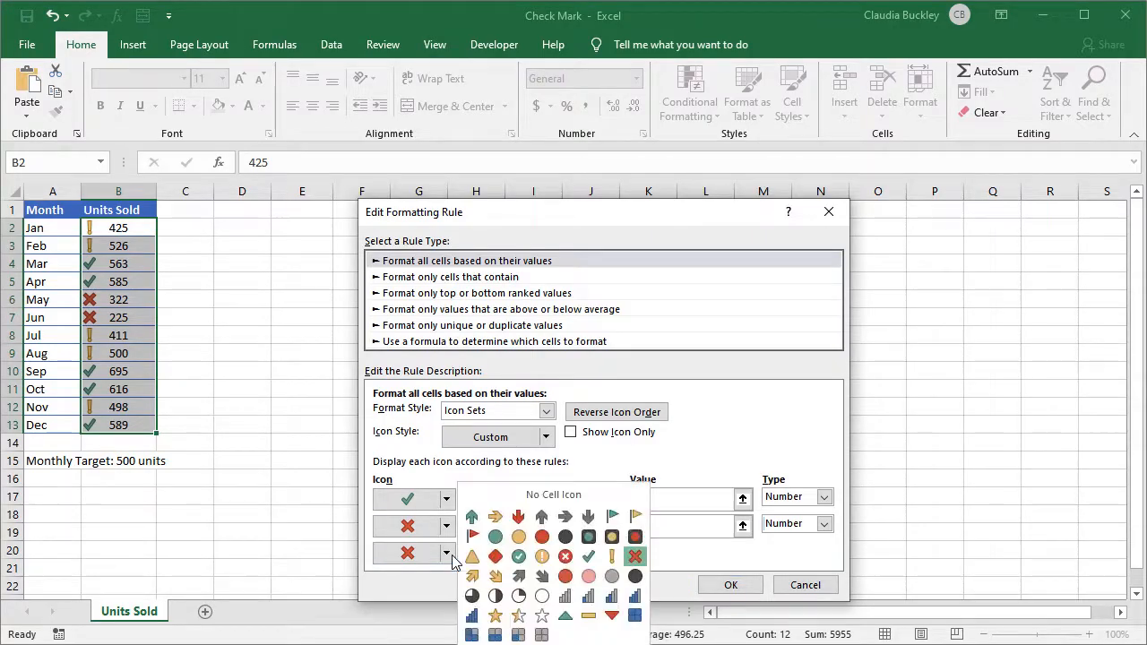
mouse_move(527, 495)
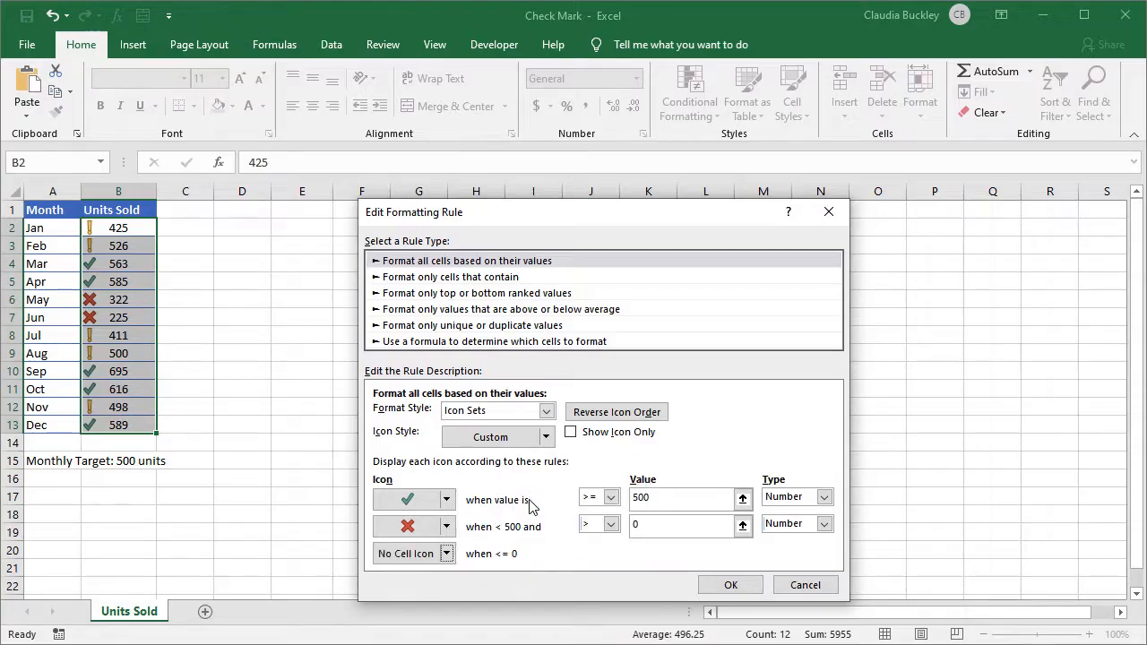
Step: Confirm and apply the edited rule so Units Sold shows checks for ≥500 and X marks below
click(731, 584)
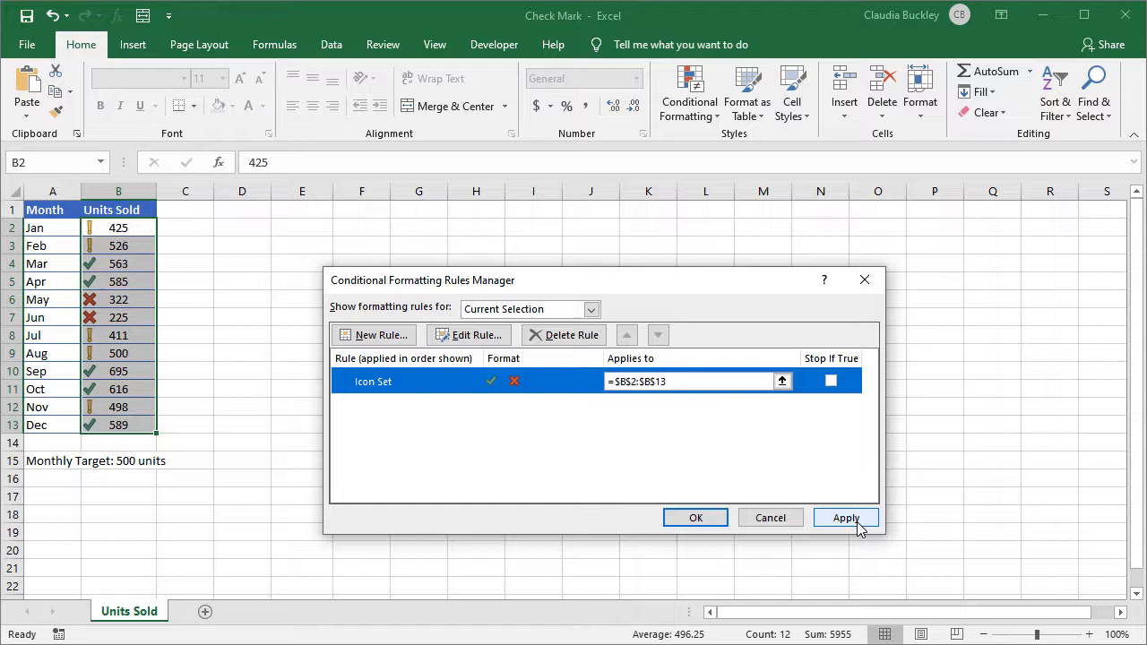
click(846, 516)
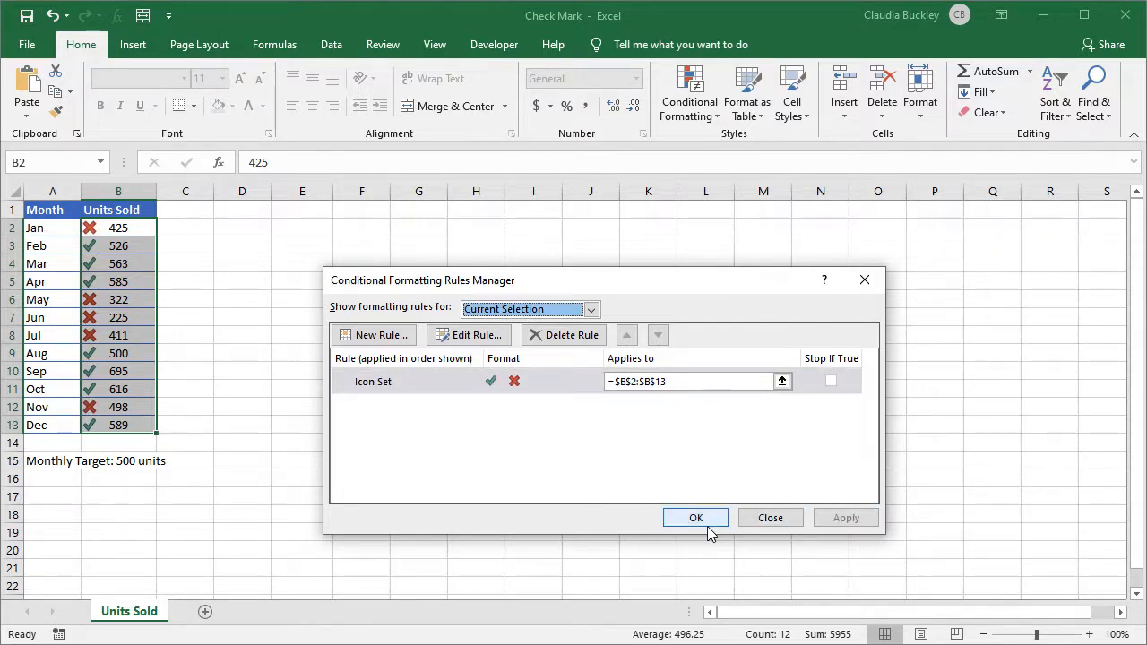
click(695, 518)
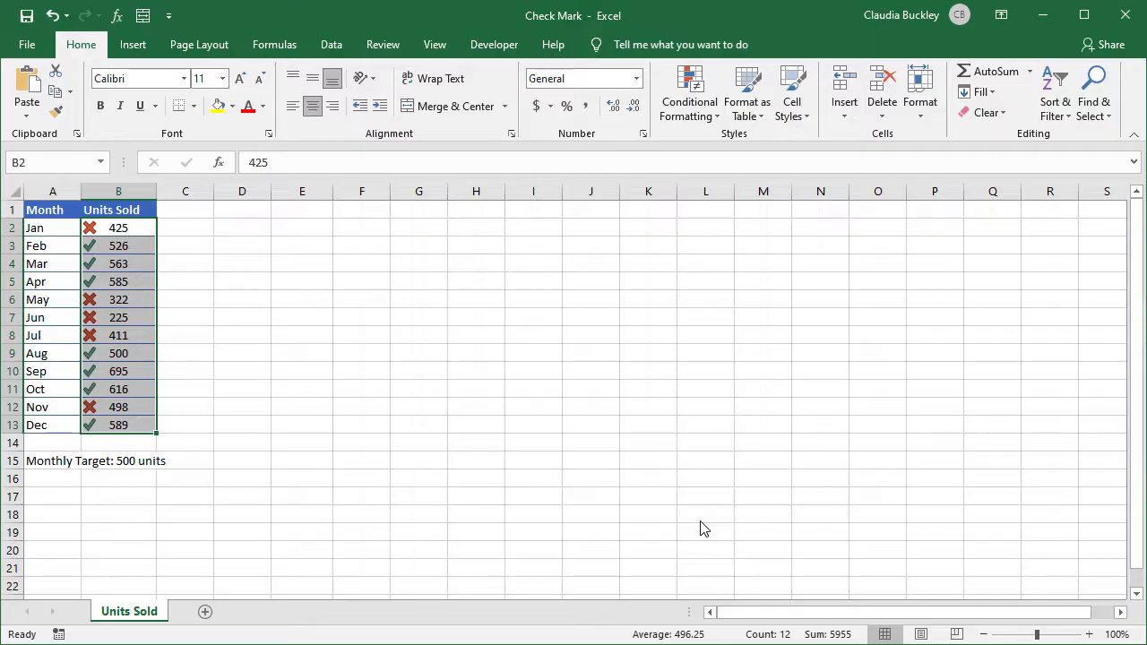
mouse_move(699, 513)
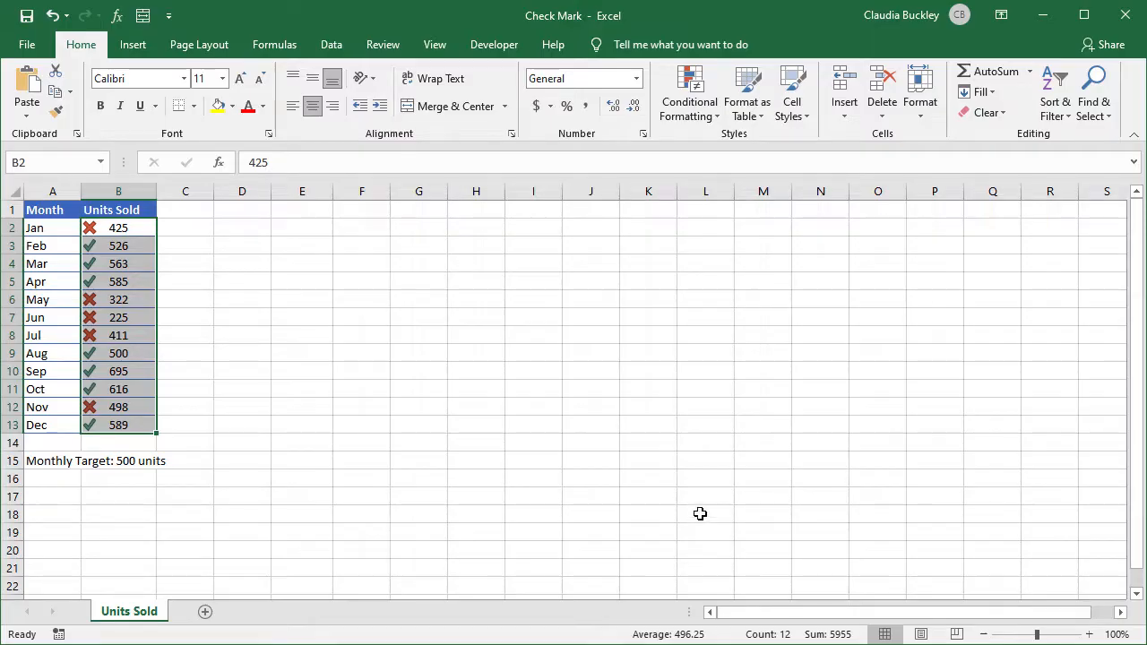
Step: Turn on Show Icon Only in the icon set rule to hide the Units Sold numbers
click(689, 93)
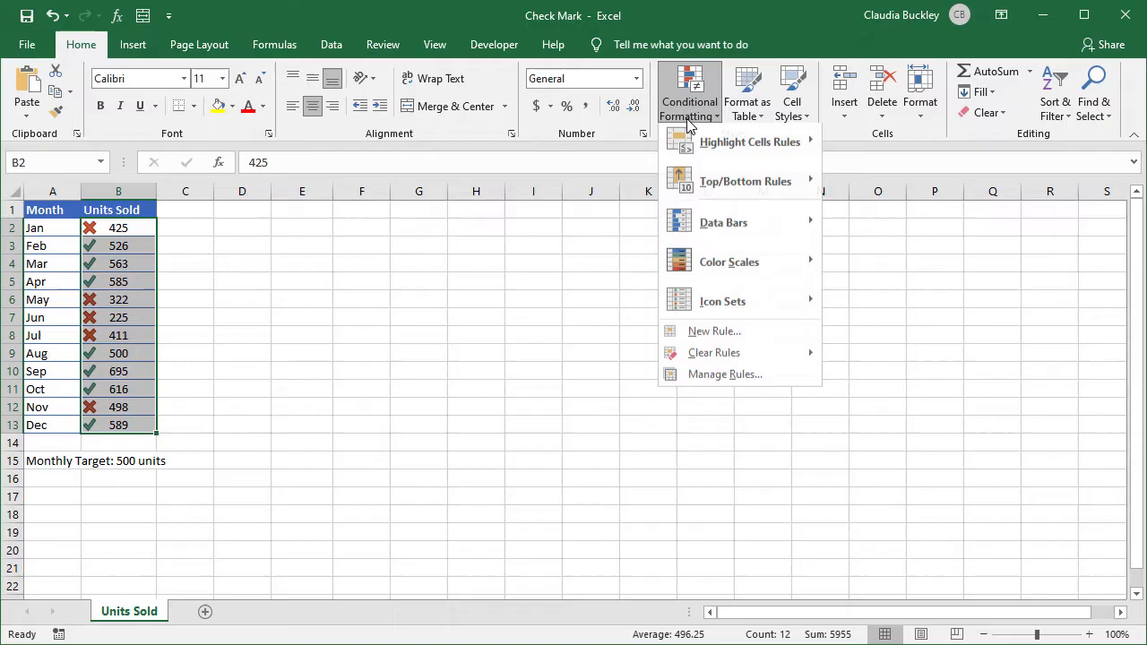
mouse_move(724, 380)
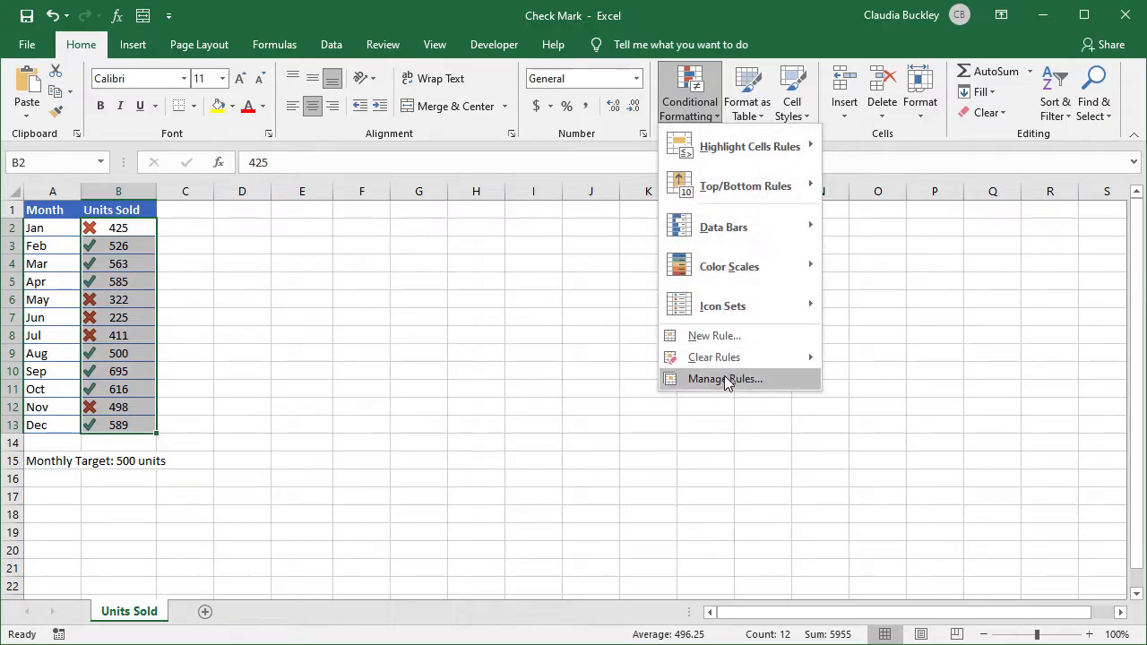
click(724, 378)
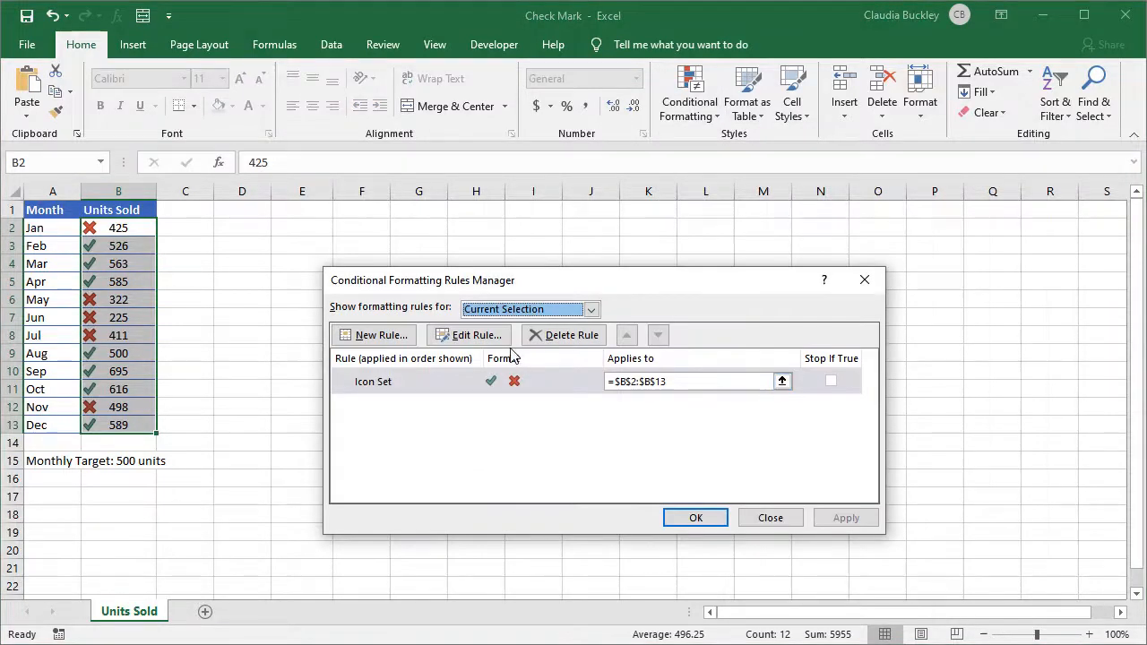
click(477, 336)
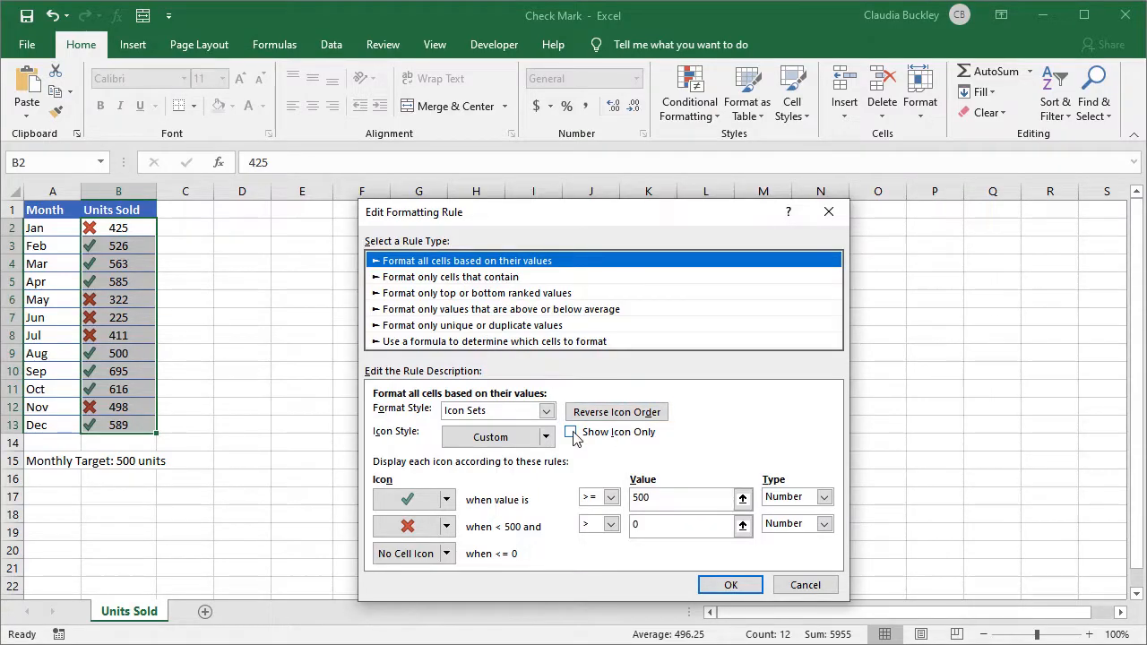
click(570, 432)
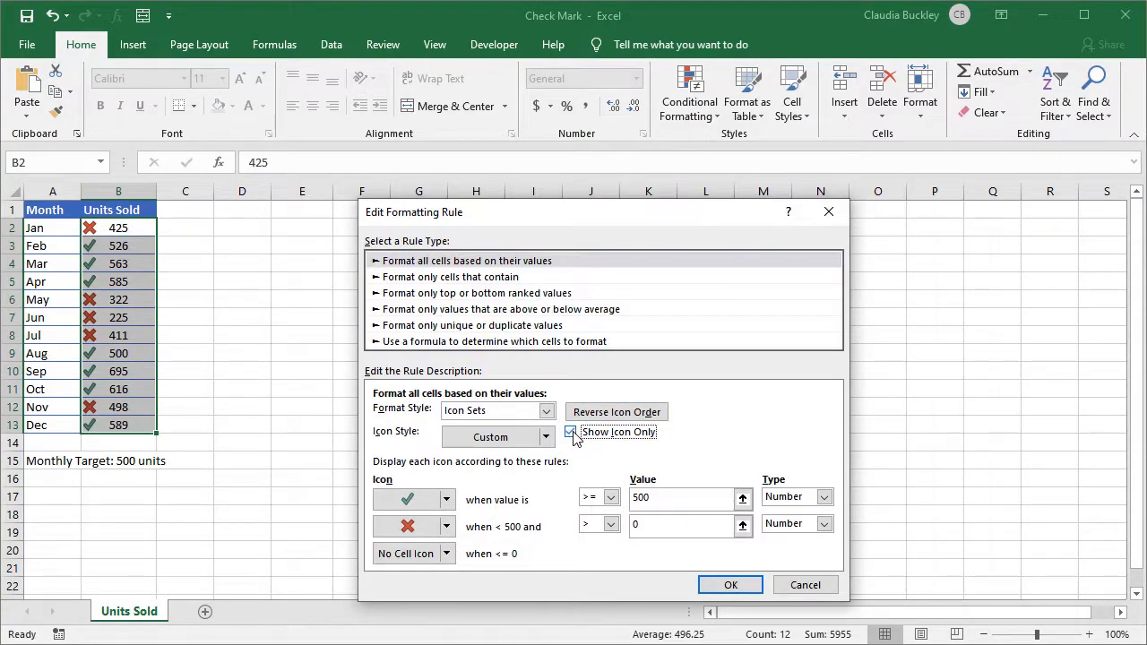
click(731, 584)
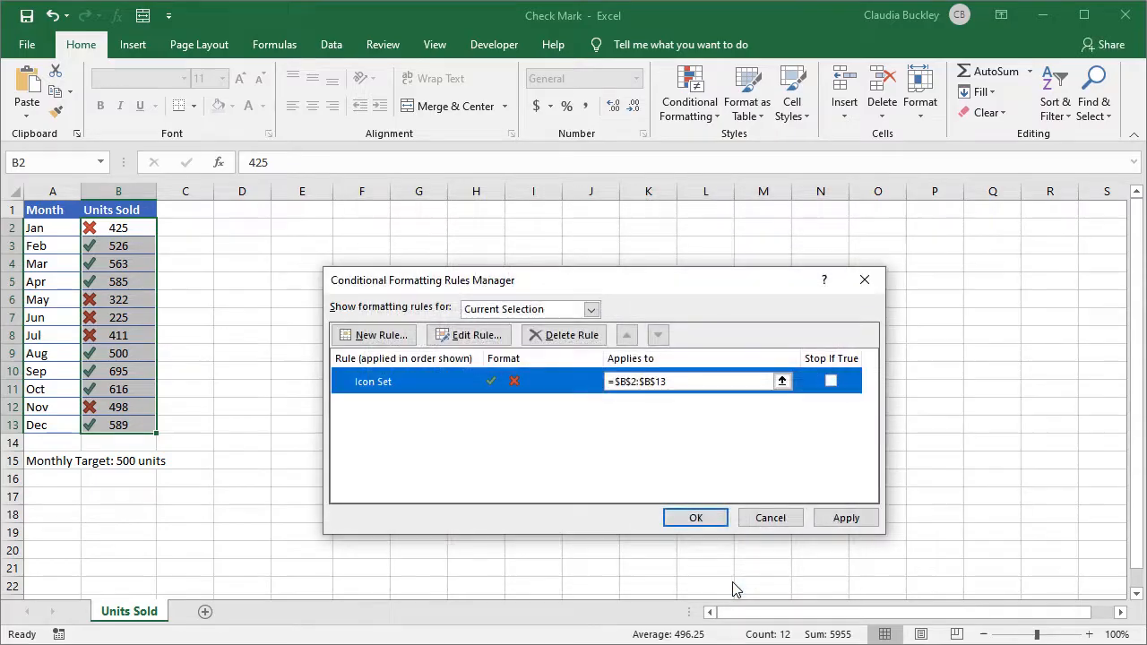
click(846, 516)
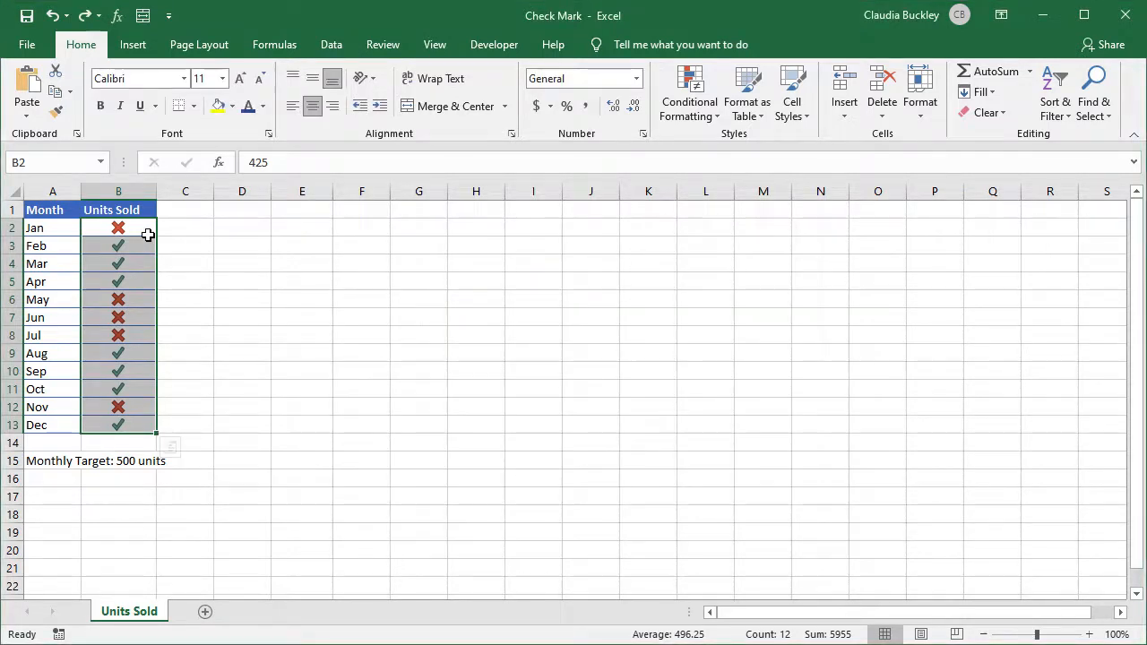
Step: Enlarge the icons by setting the font size to 16
click(221, 79)
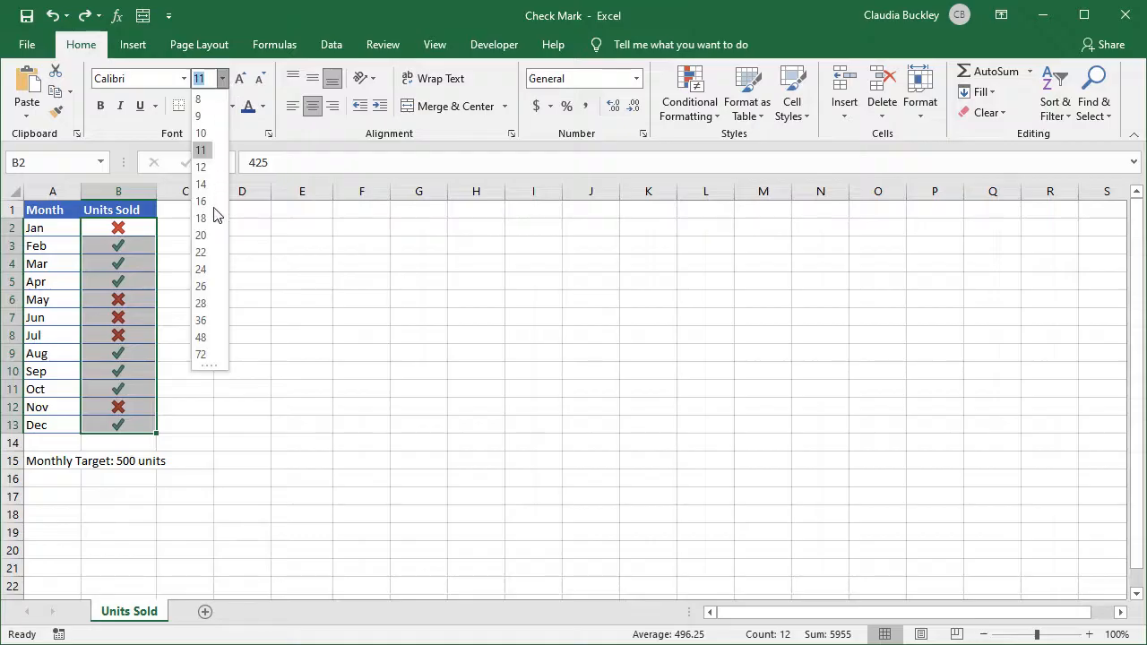
click(201, 201)
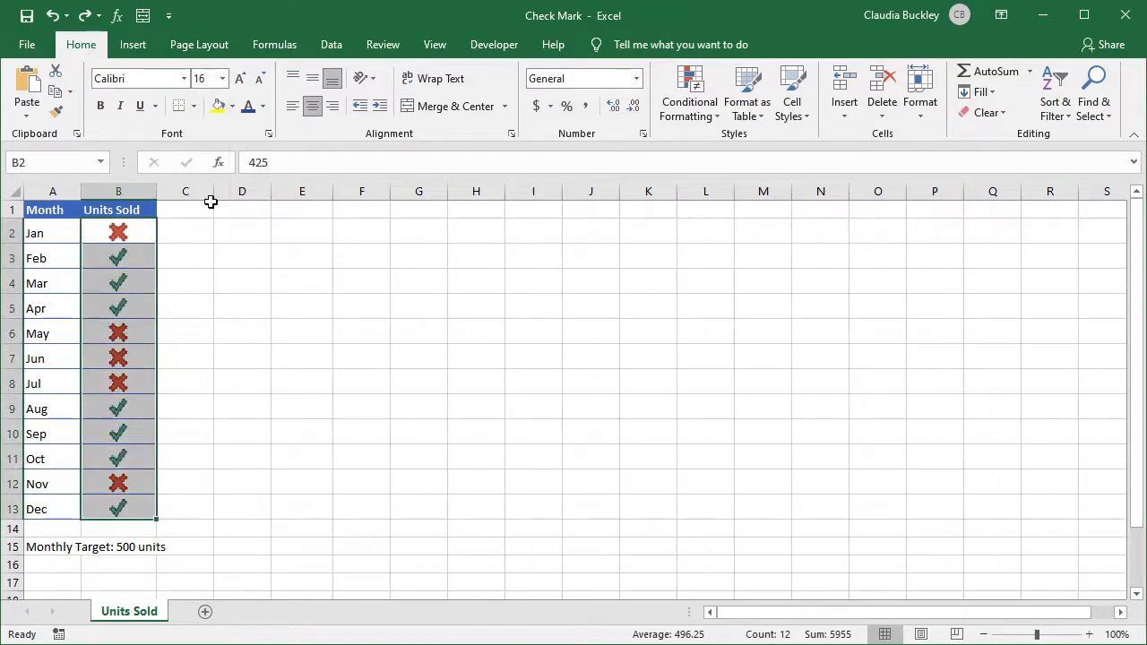